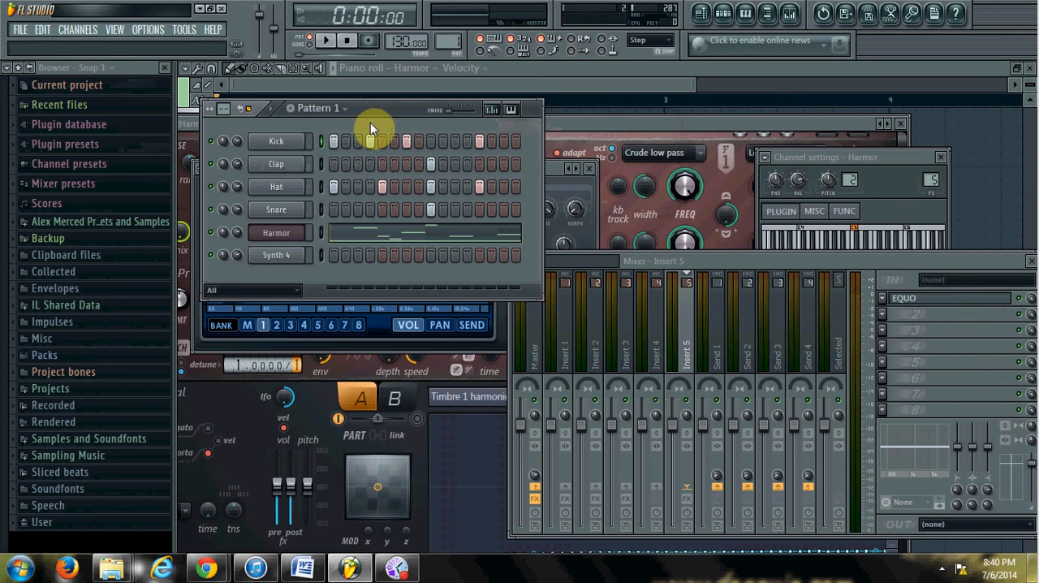
- Play the beat, then stop it and return to the start
click(323, 40)
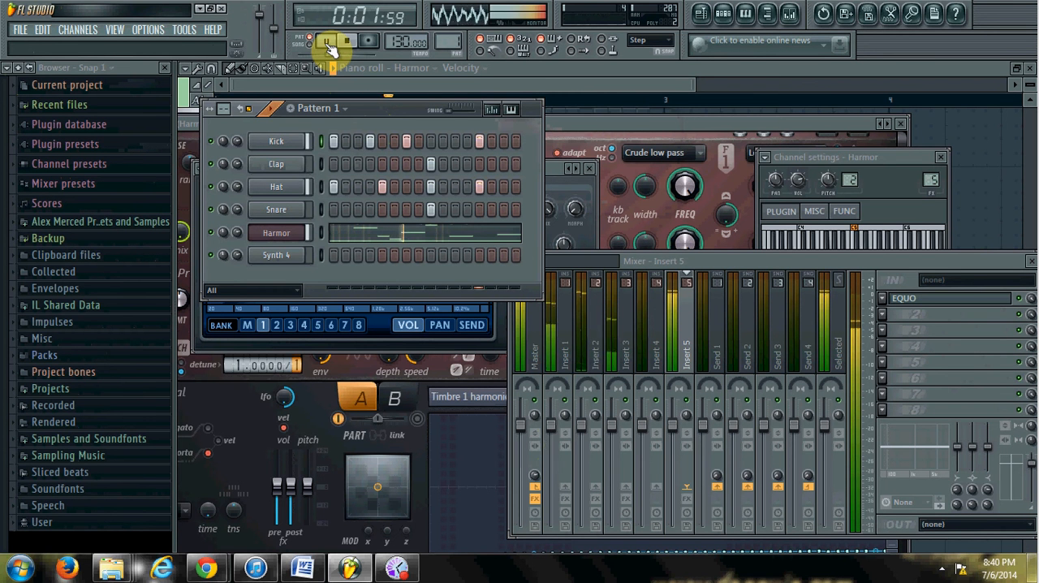
click(324, 40)
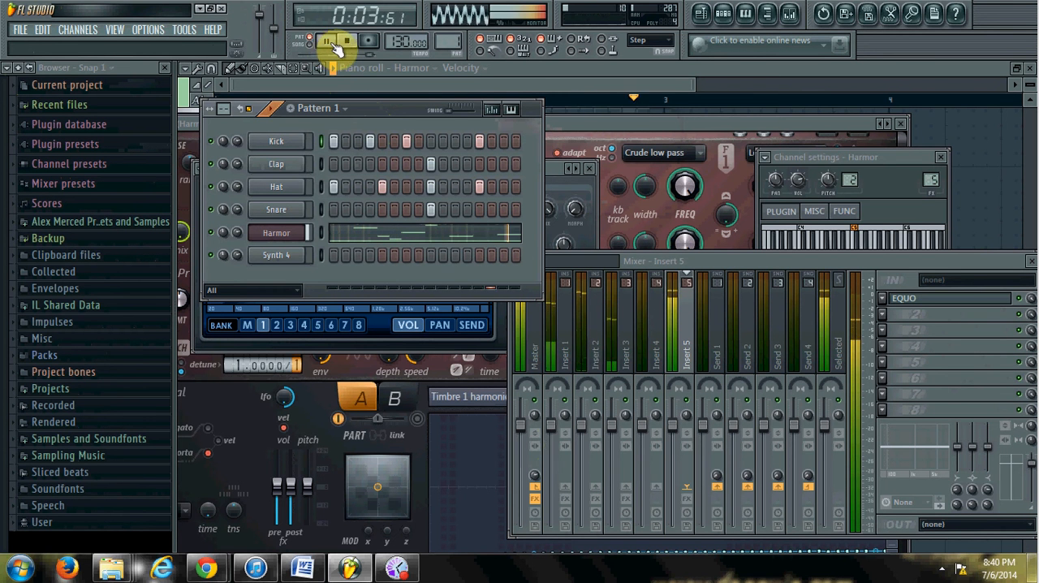
click(341, 41)
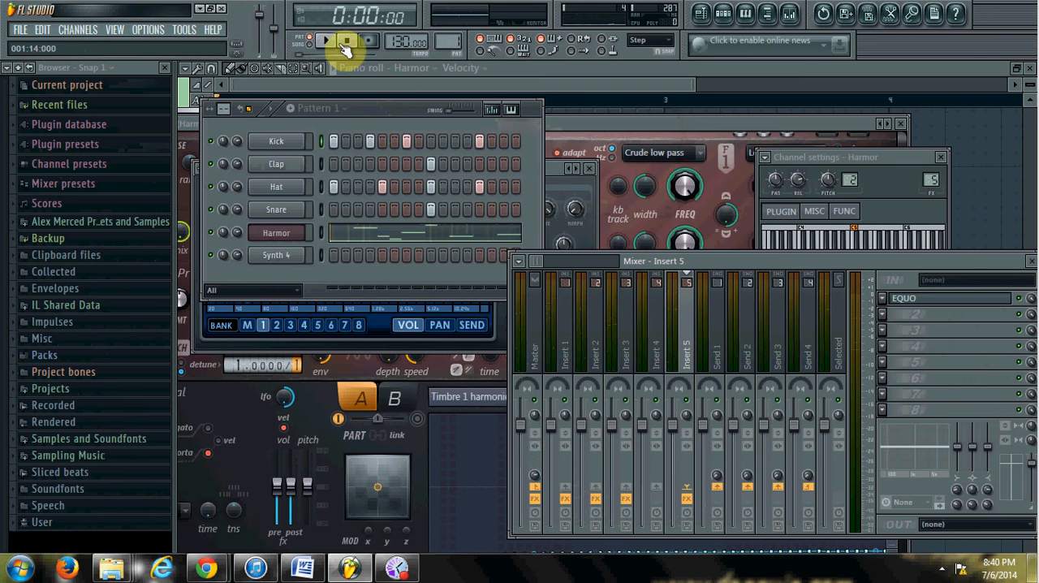
click(322, 41)
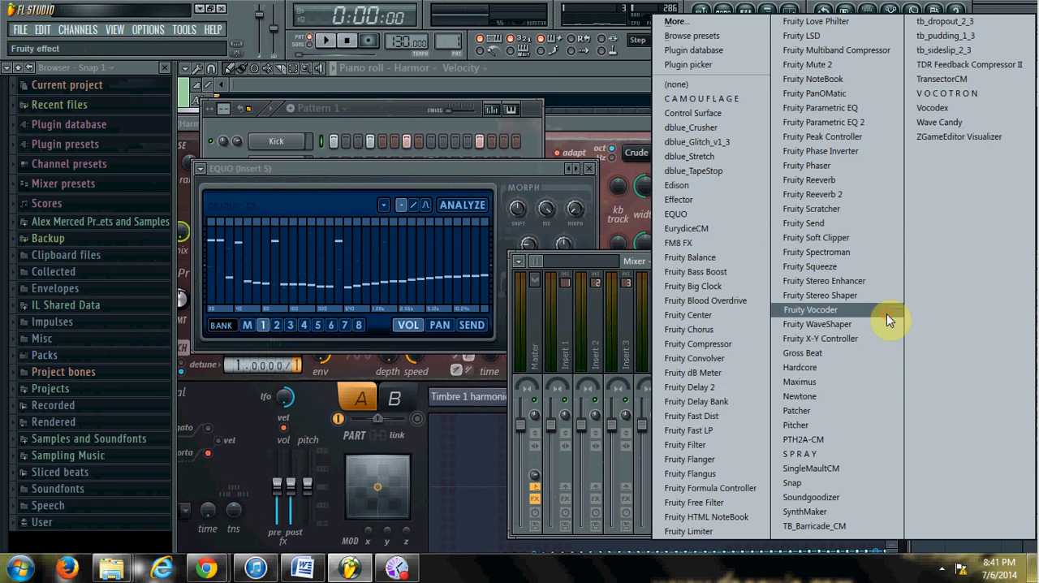
mouse_move(703, 186)
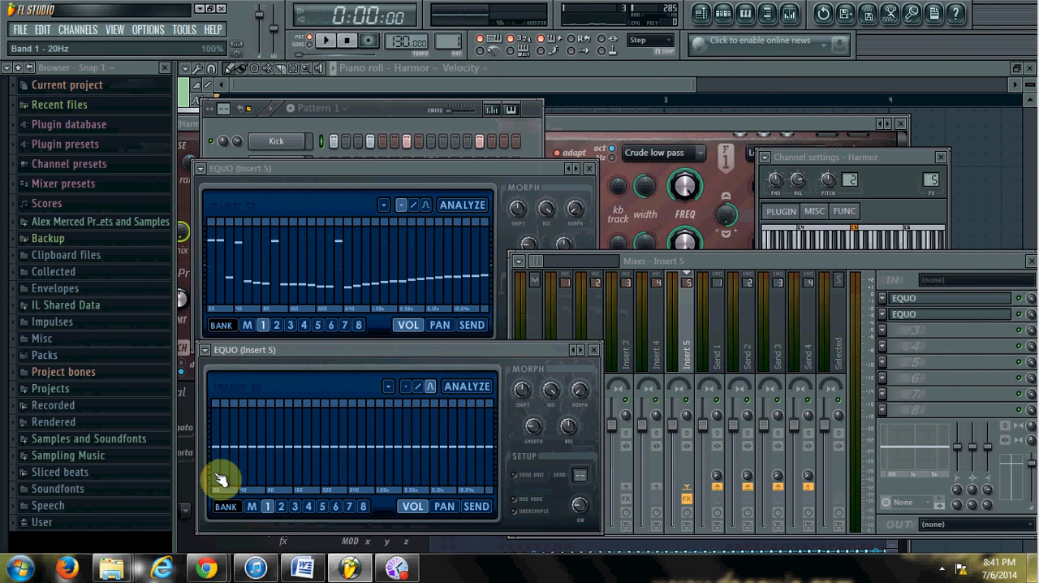
- Draw the second EQUO's bands with the lowest bands boosted and the low-mids and highs pulled down
drag(223, 479, 426, 475)
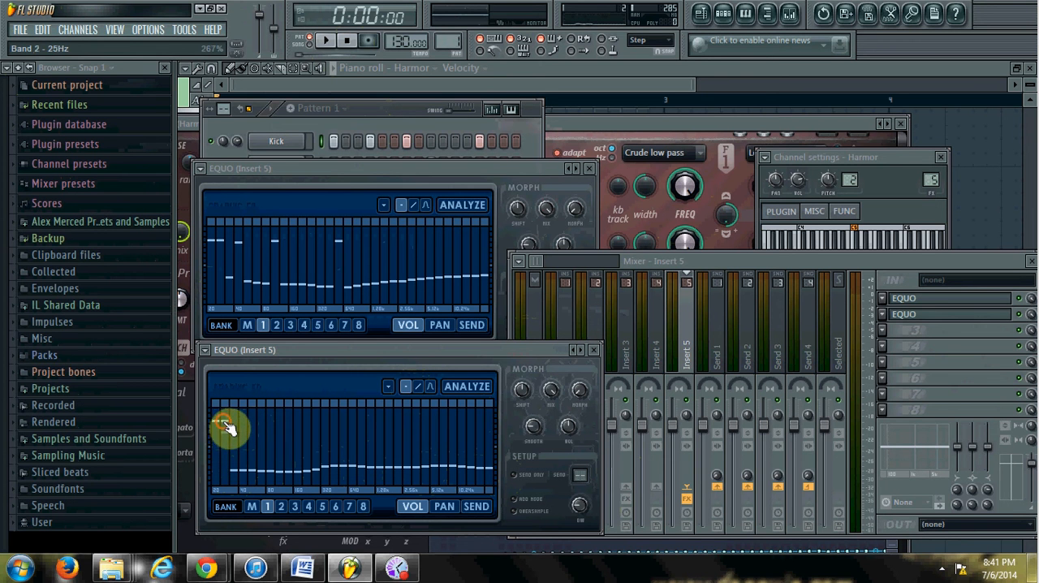
drag(230, 428, 249, 424)
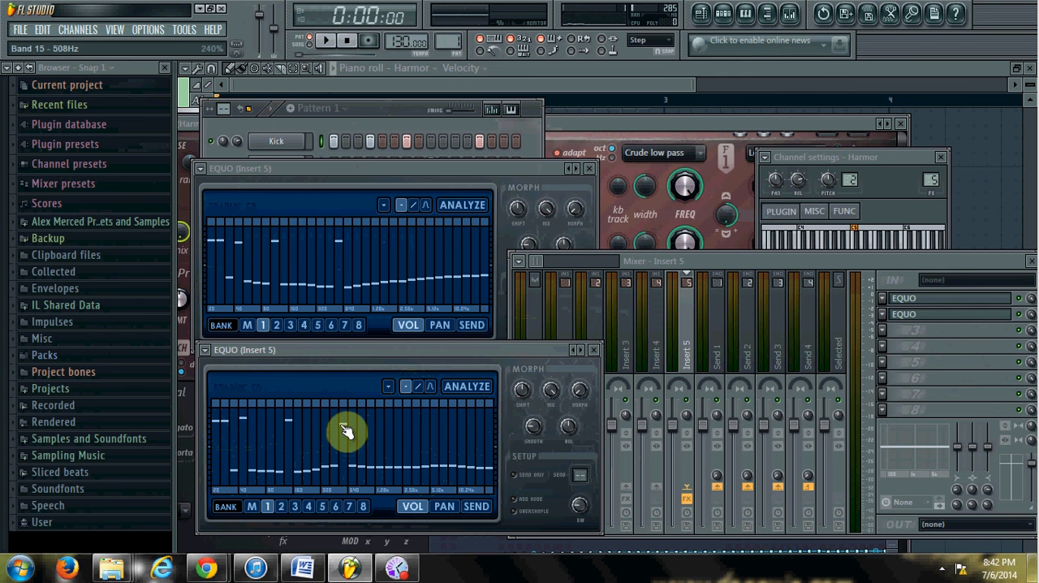
drag(347, 431, 264, 429)
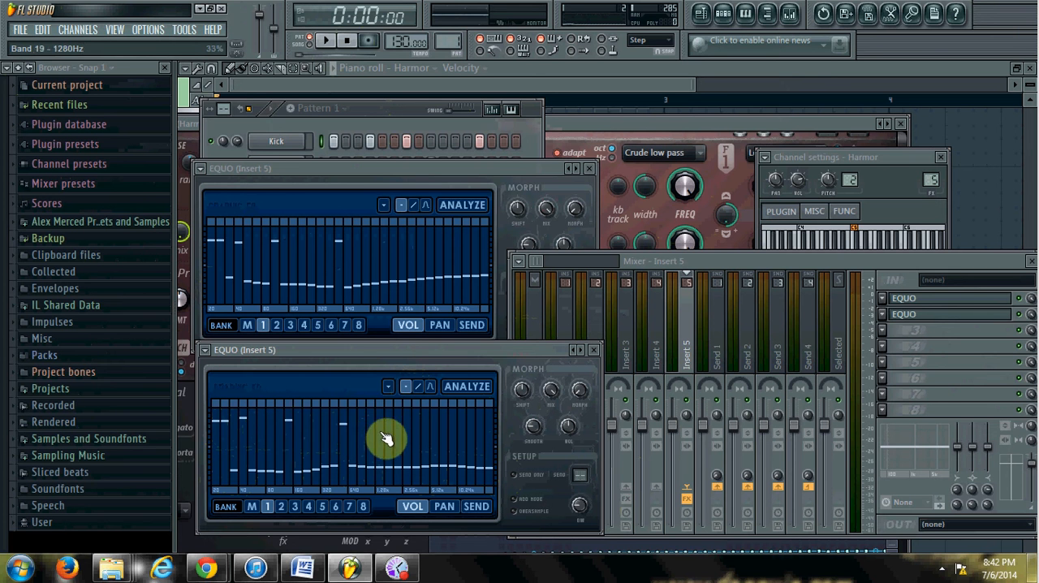
drag(385, 439, 495, 467)
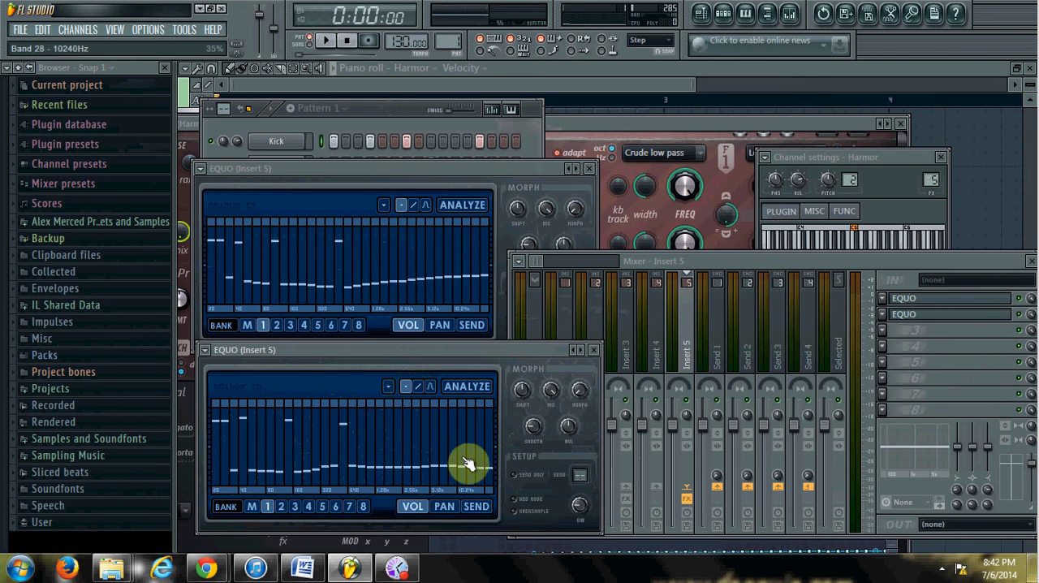
mouse_move(495, 393)
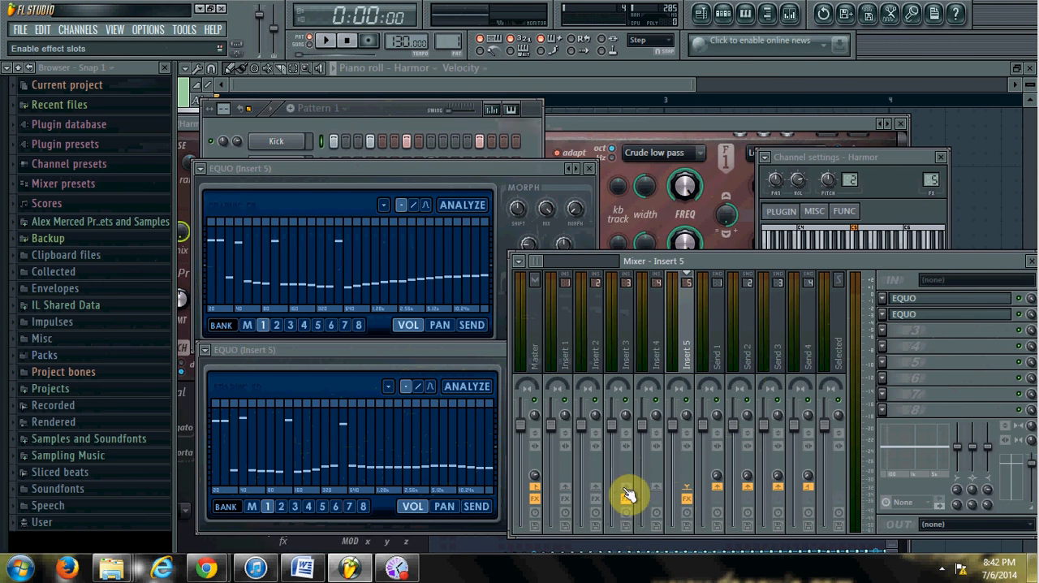
mouse_move(932, 315)
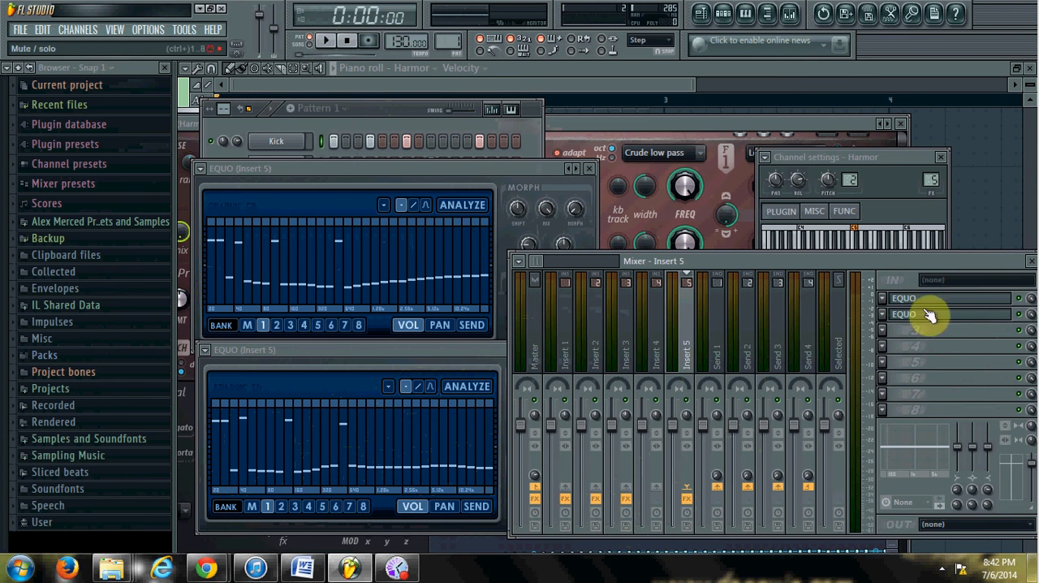
- Swap slot 2's EQUO for Fruity Parametric EQ 2, then view the effects on Inserts 1 and 2
right_click(923, 315)
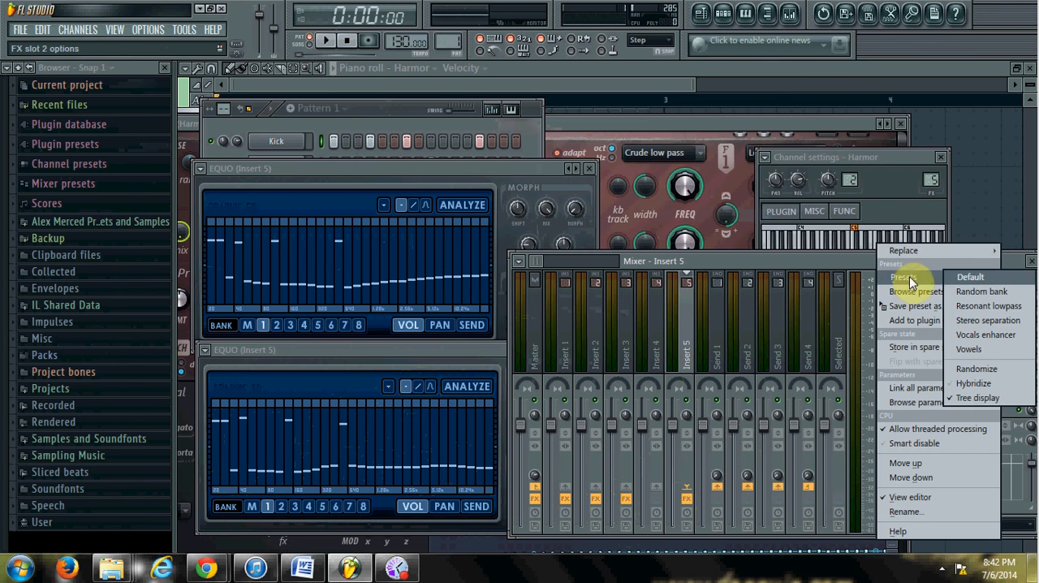
click(903, 250)
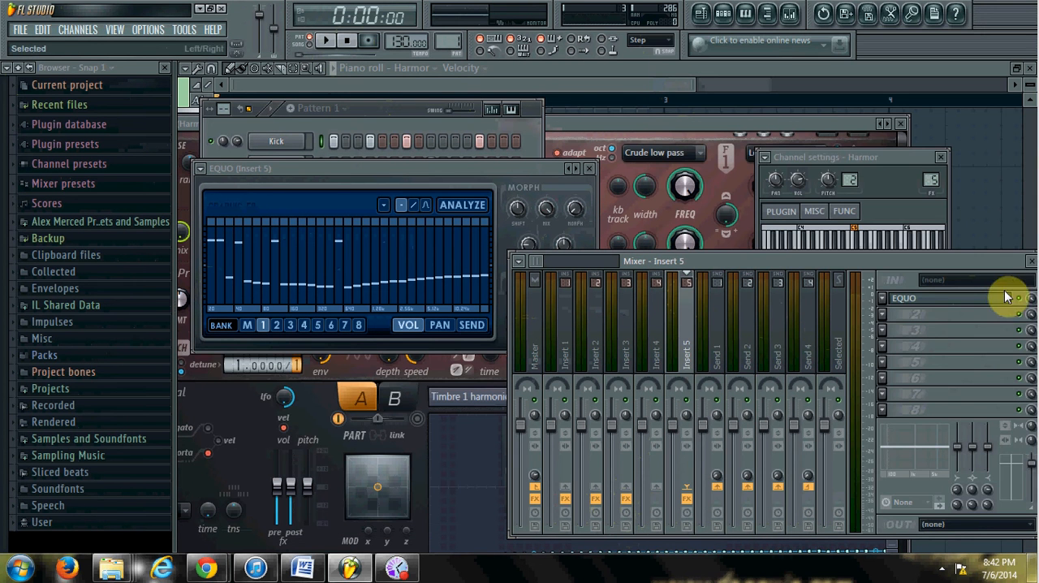
click(934, 298)
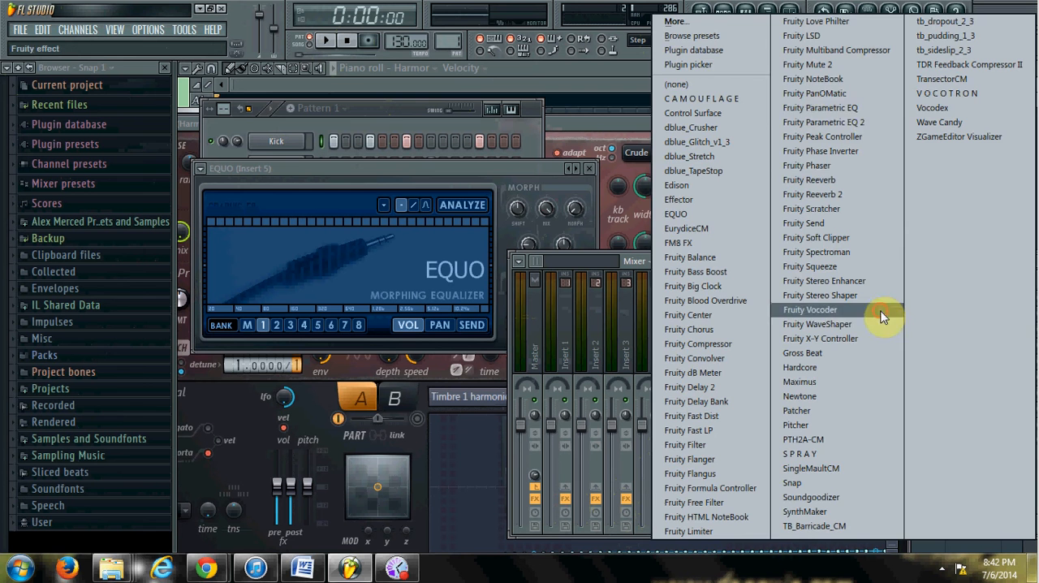
mouse_move(862, 122)
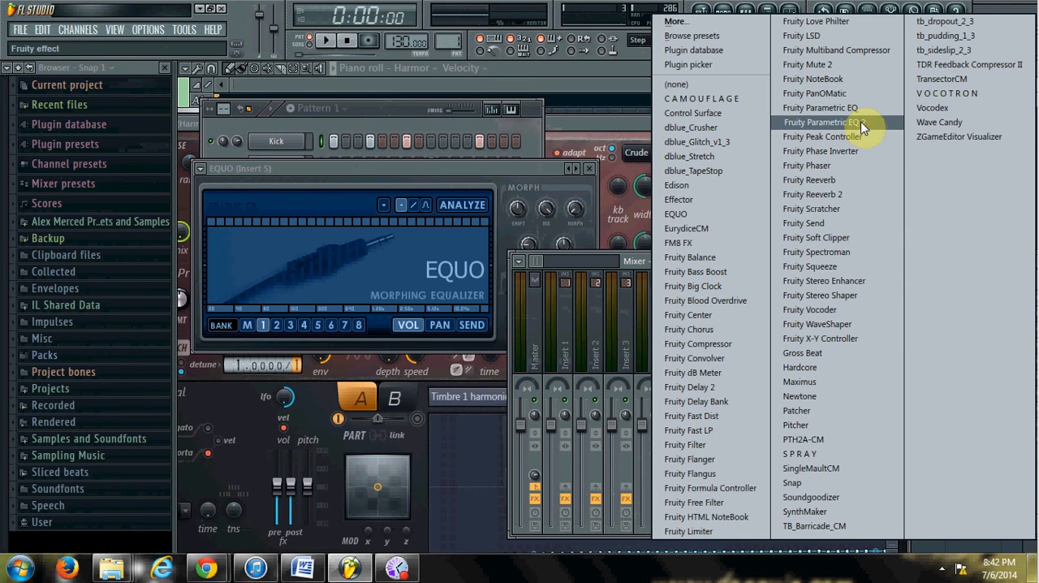
click(817, 121)
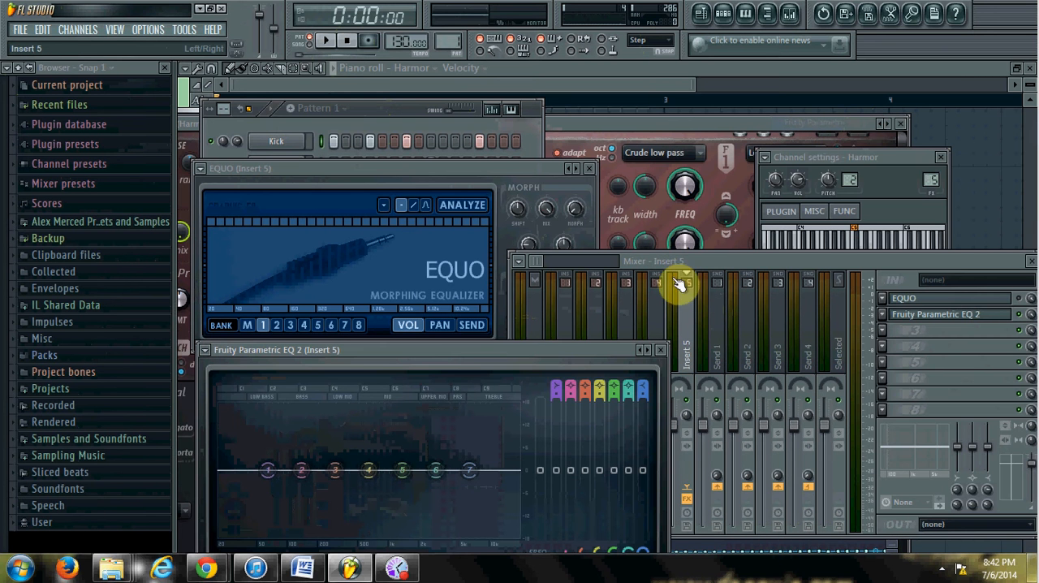
mouse_move(711, 269)
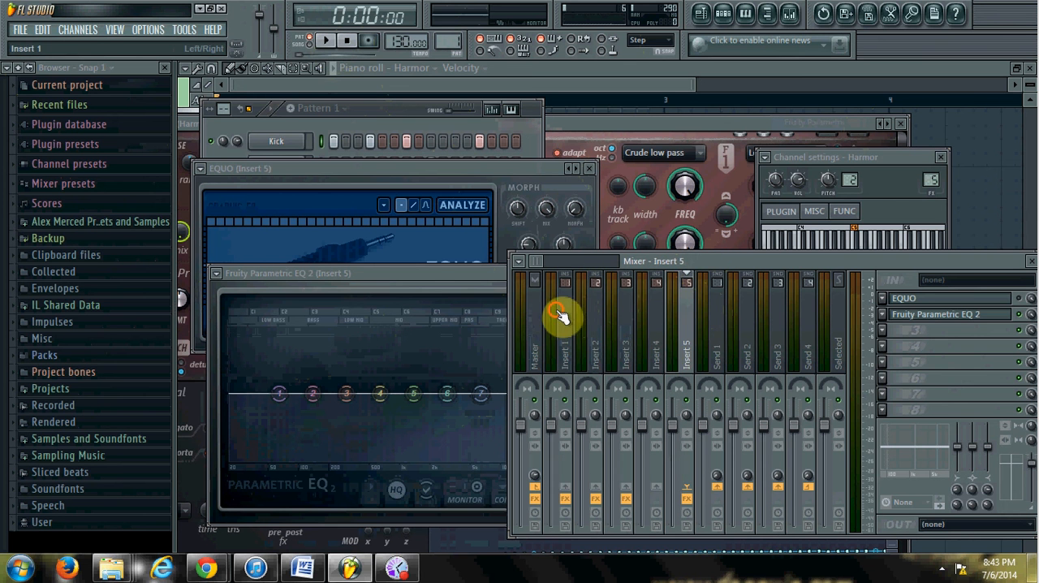
click(565, 324)
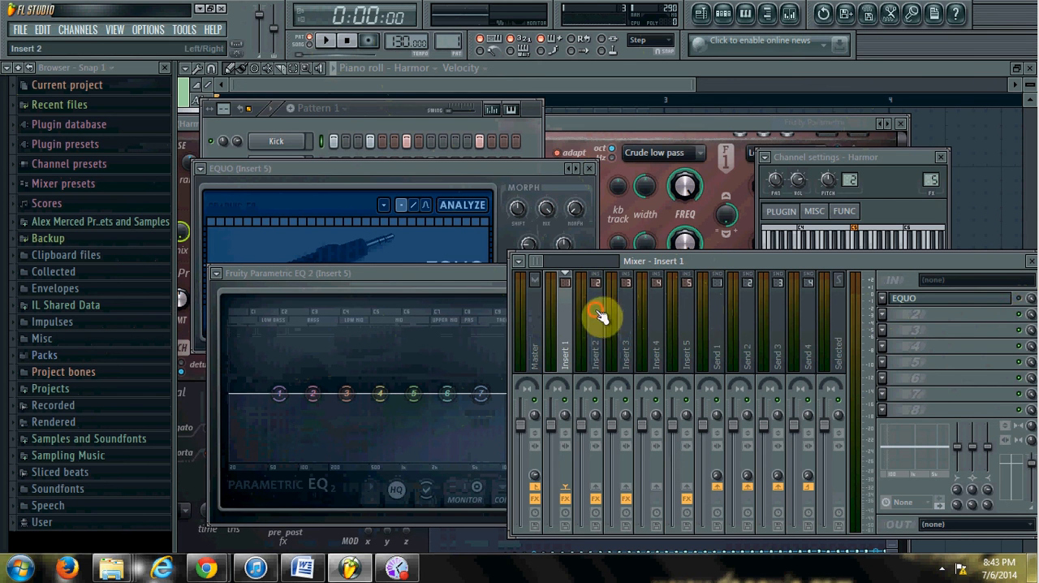
click(595, 333)
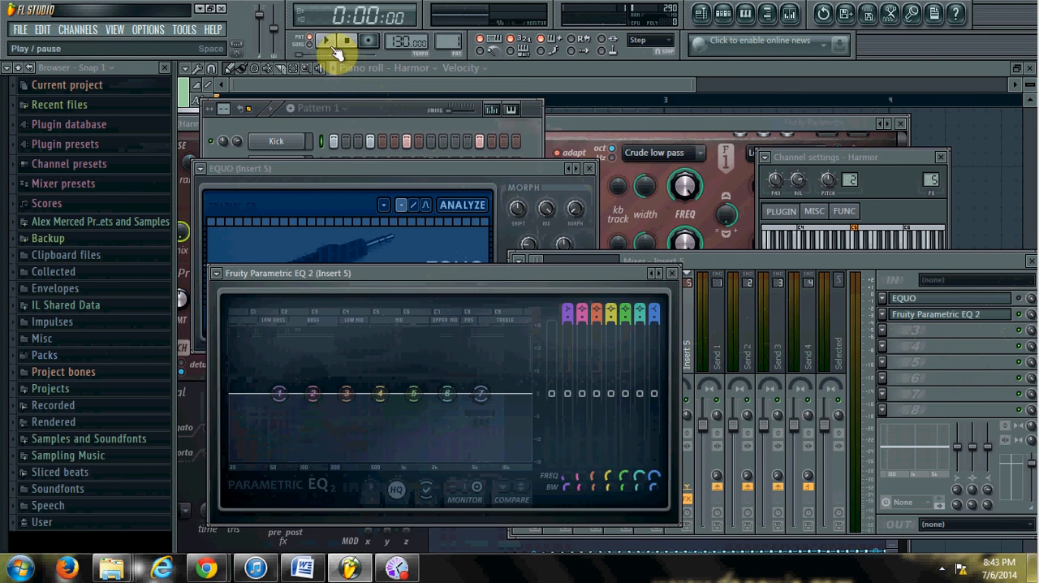
- Audition the beat, then shift the low shelf band and lower its gain
click(322, 40)
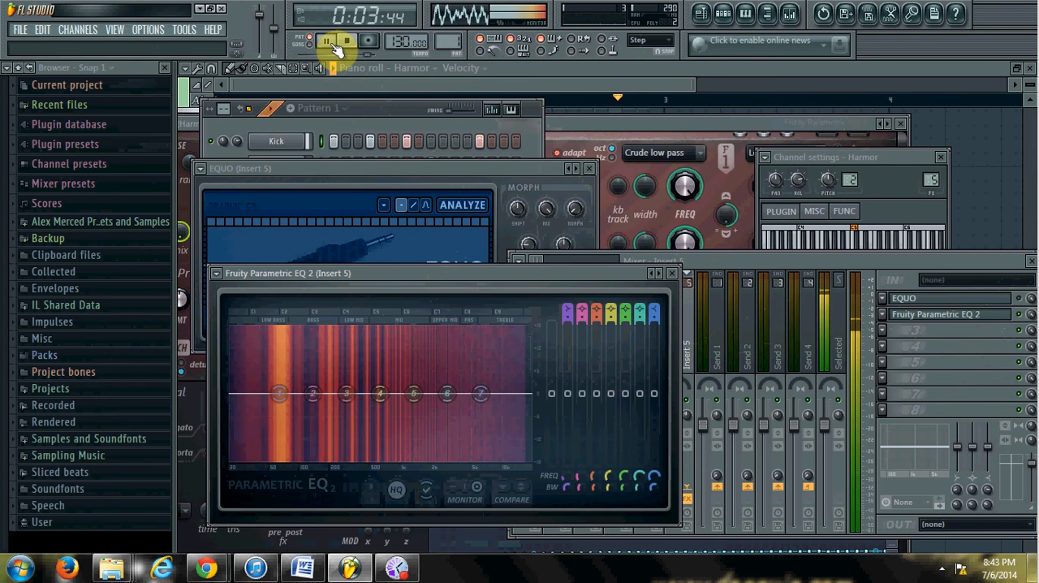
click(341, 41)
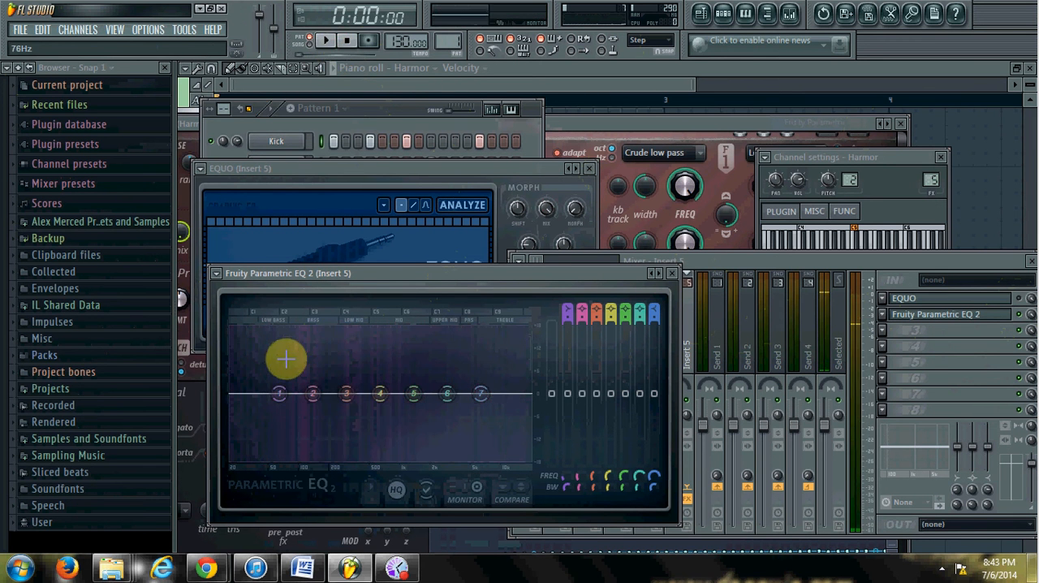
drag(285, 359, 266, 384)
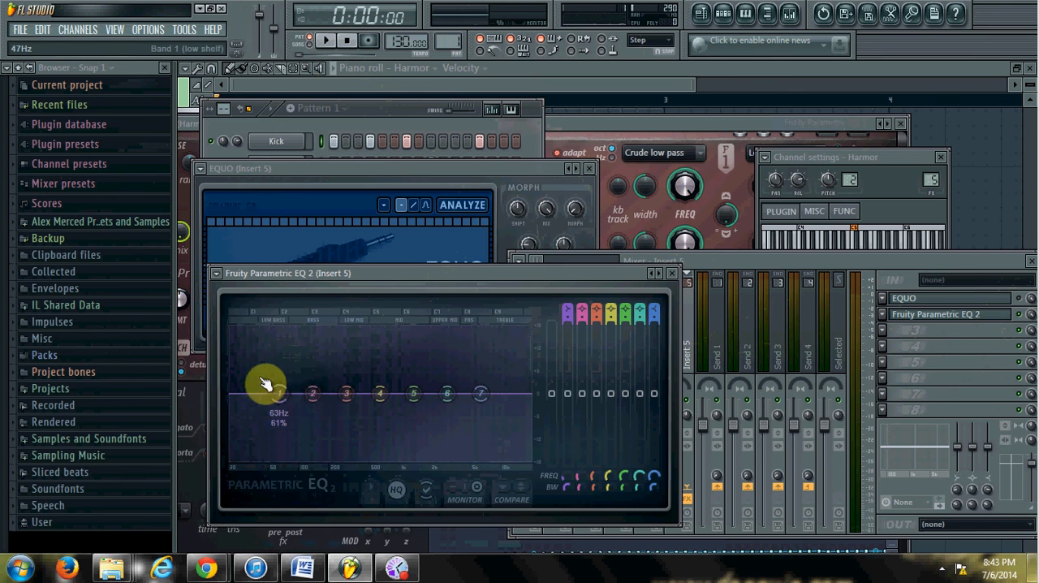
drag(266, 383, 284, 404)
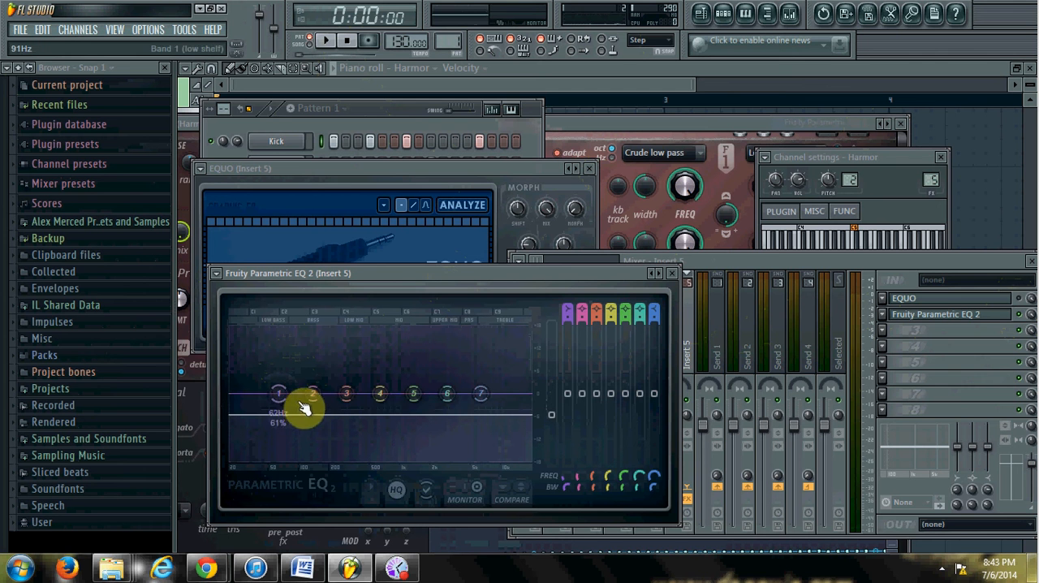
- Boost band 2 strongly around 79 Hz and narrow its peak
drag(280, 393, 287, 387)
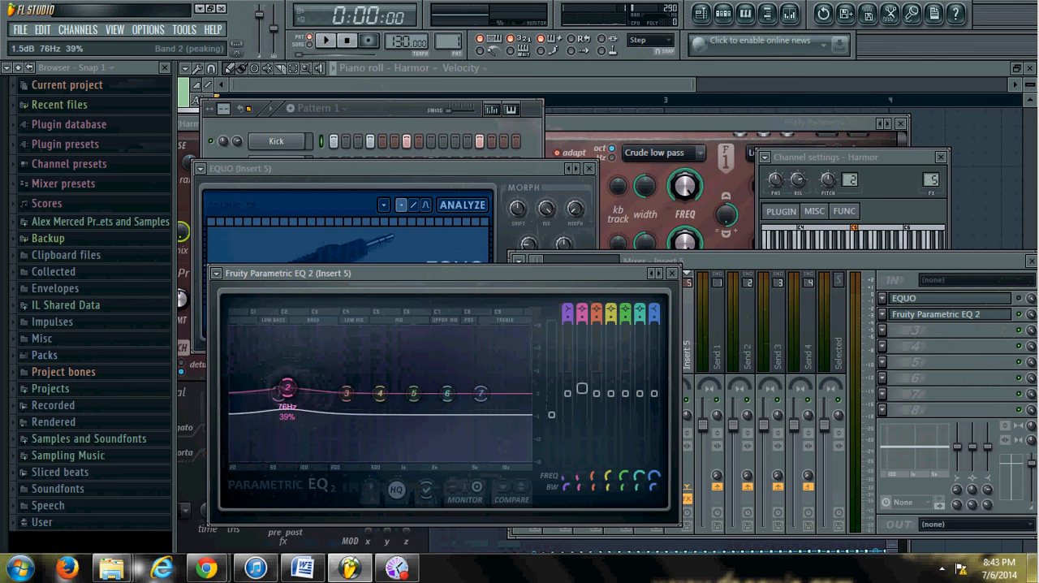
drag(287, 387, 282, 363)
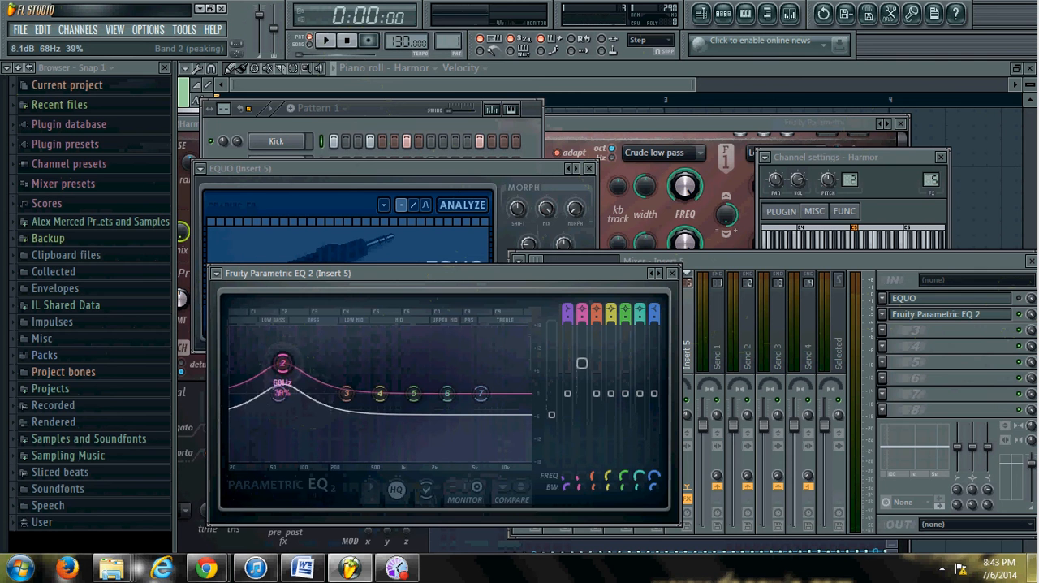
drag(283, 363, 290, 379)
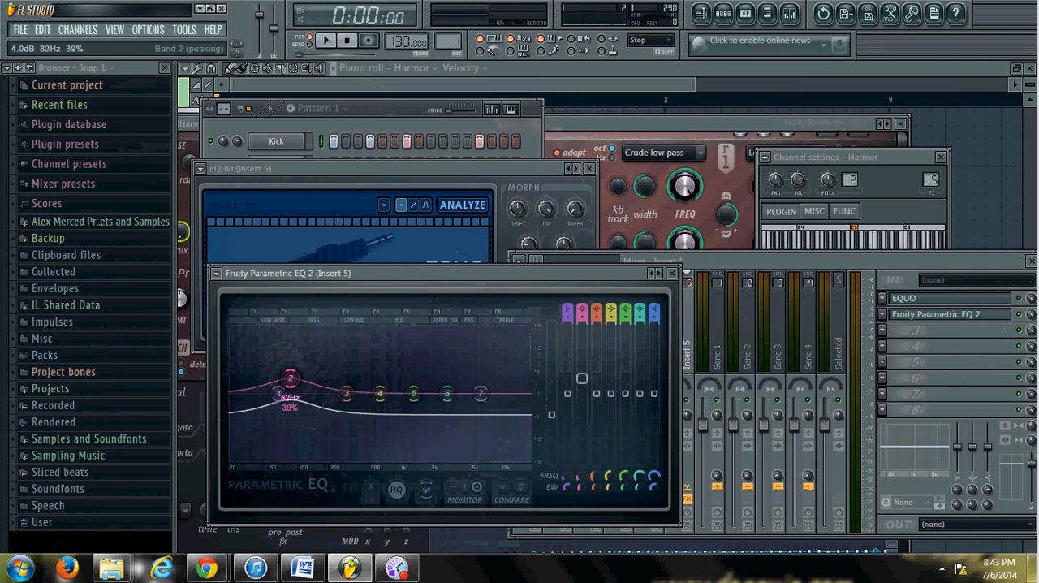
drag(291, 379, 283, 351)
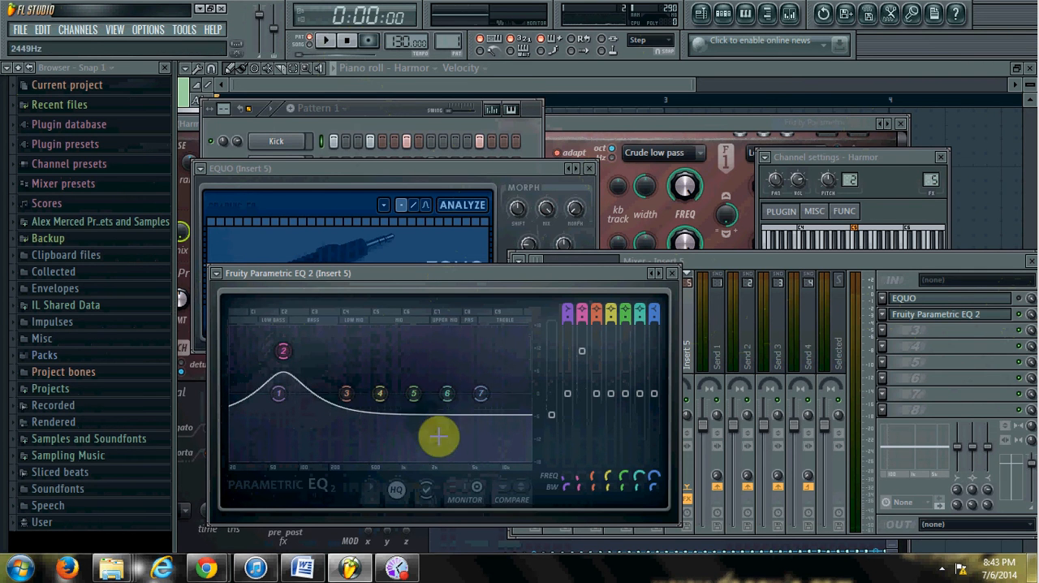
drag(282, 351, 290, 347)
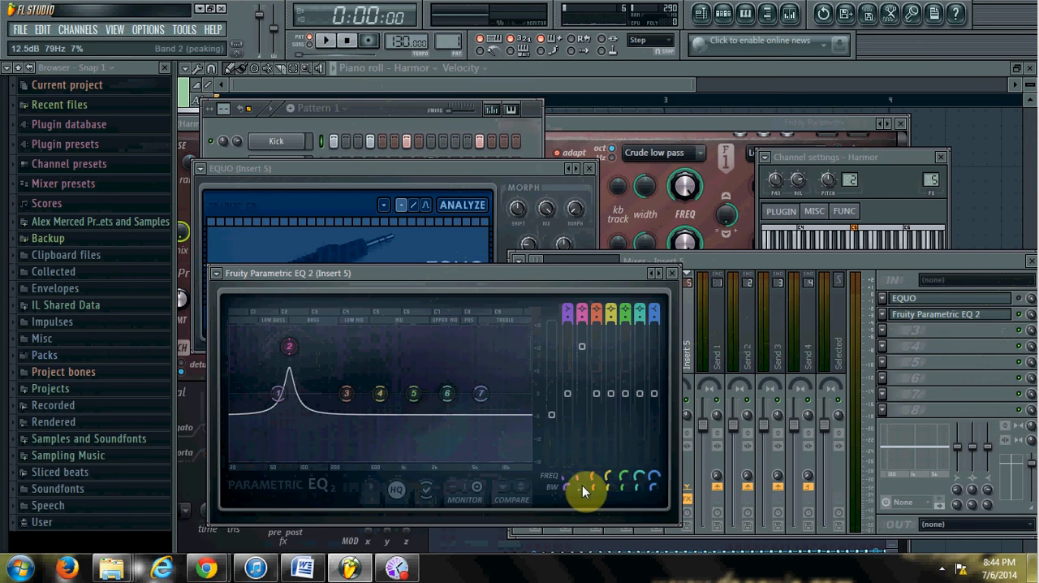
mouse_move(340, 41)
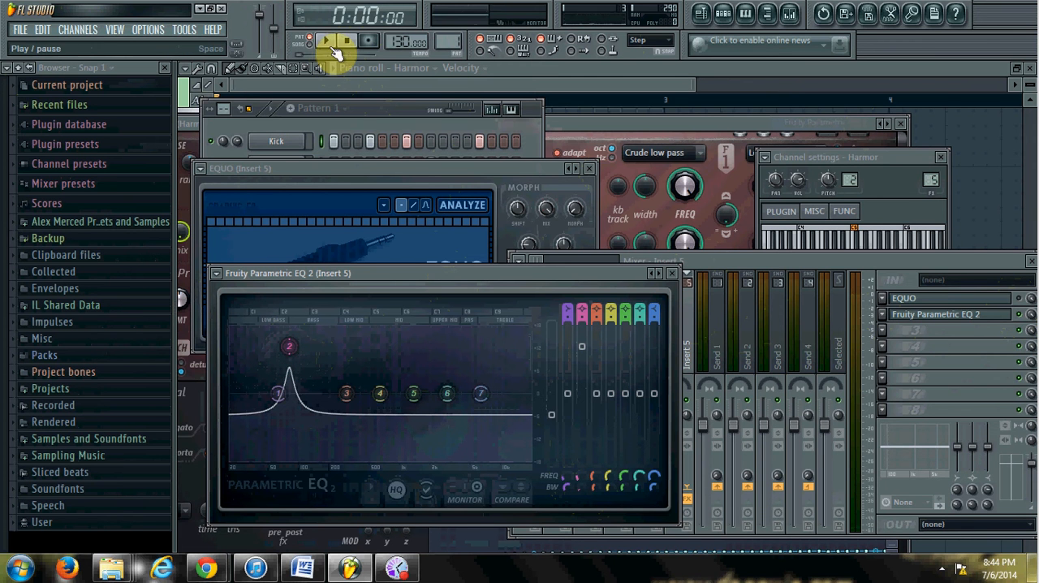
- Play the beat to hear the new low boost, then stop
click(320, 41)
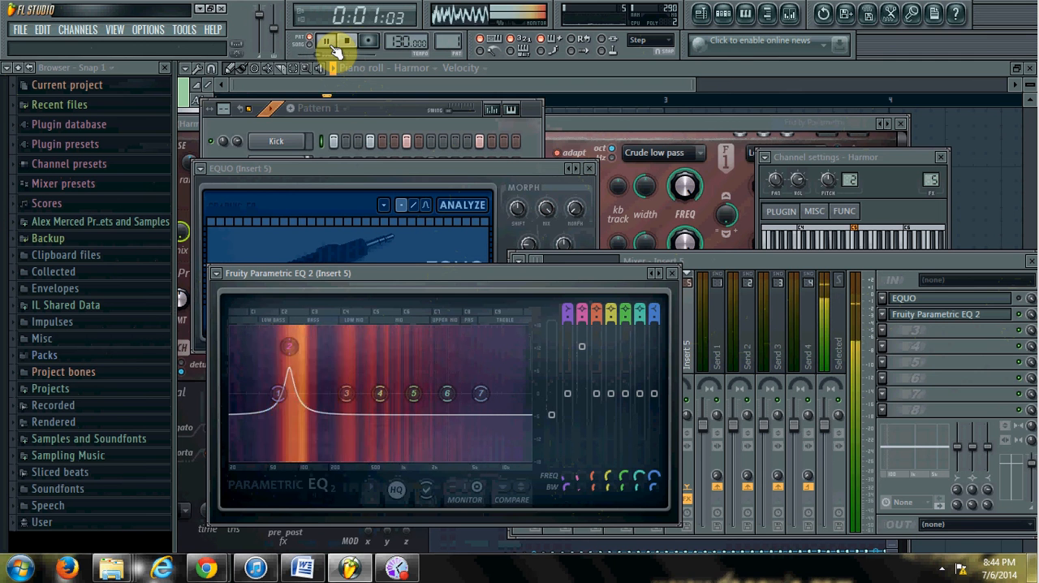
click(335, 40)
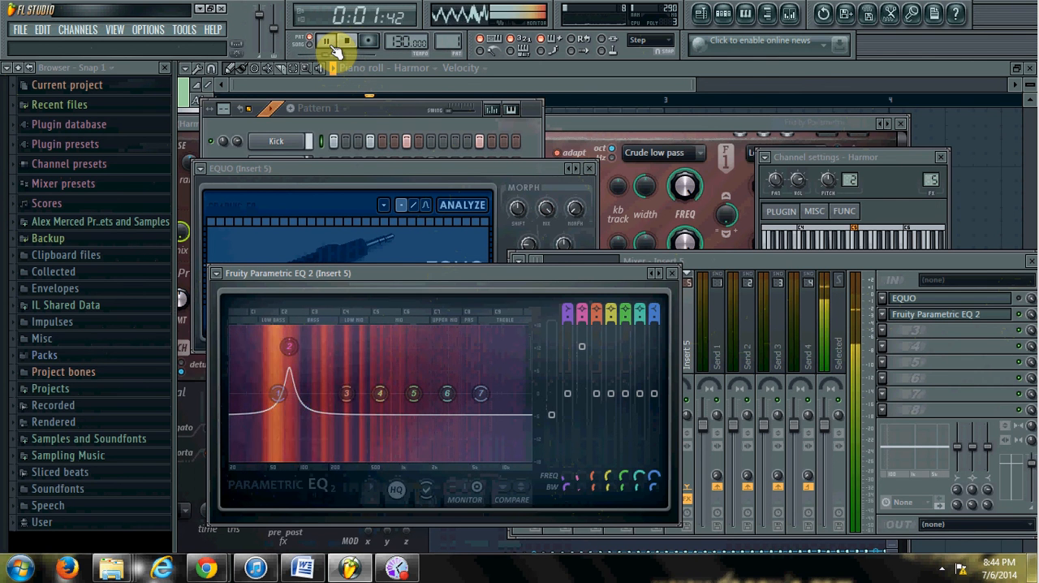
click(340, 41)
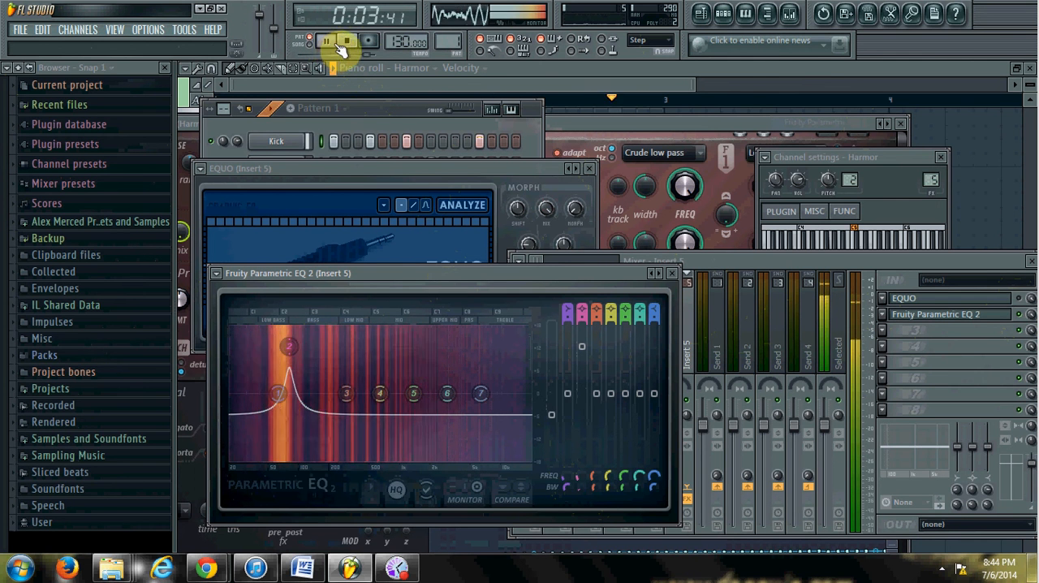
click(365, 41)
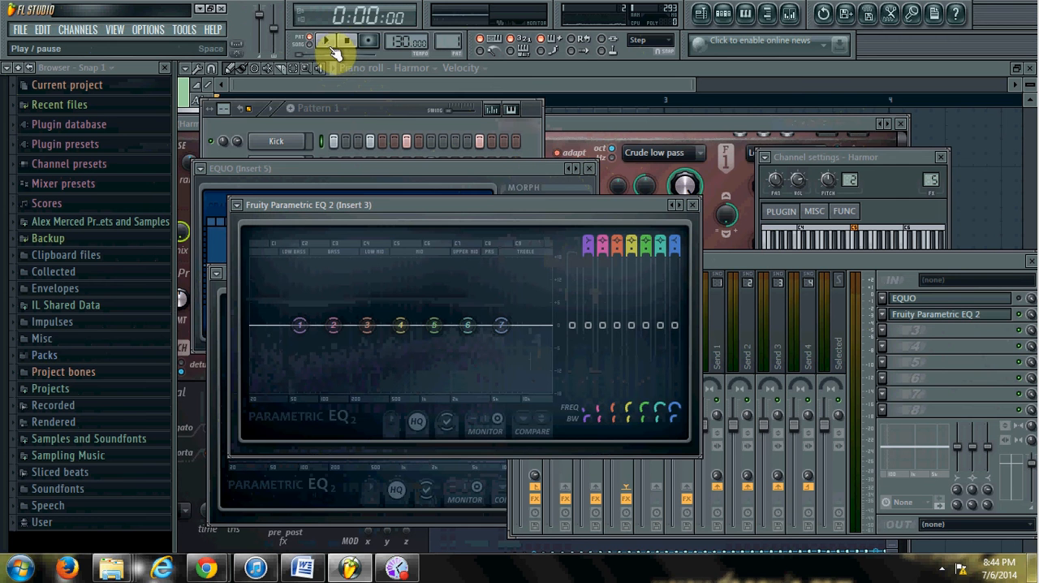
- While the beat plays, raise band 6 into a narrow boost near 7.9 kHz
click(321, 40)
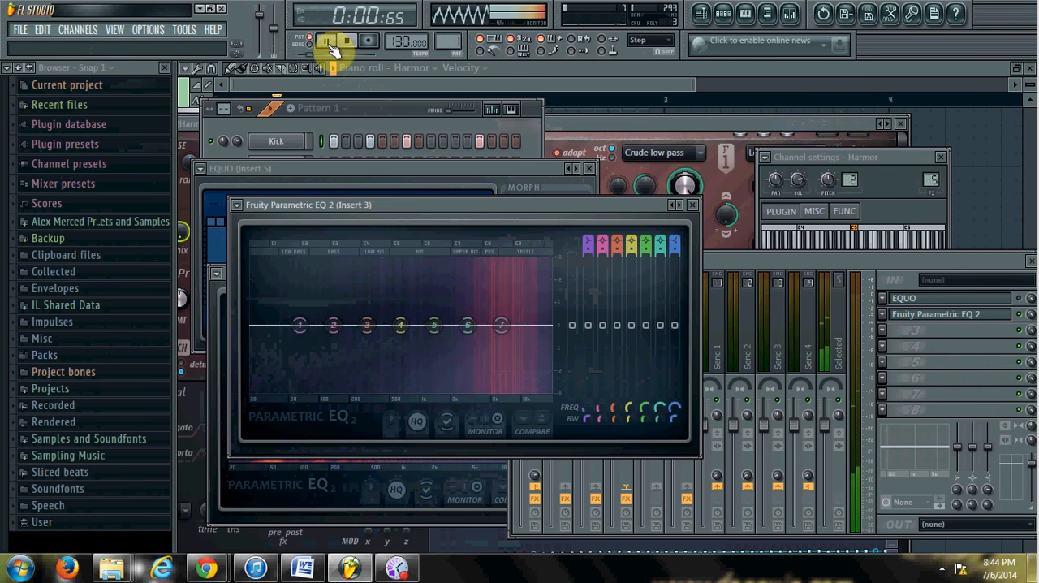
drag(501, 325, 503, 333)
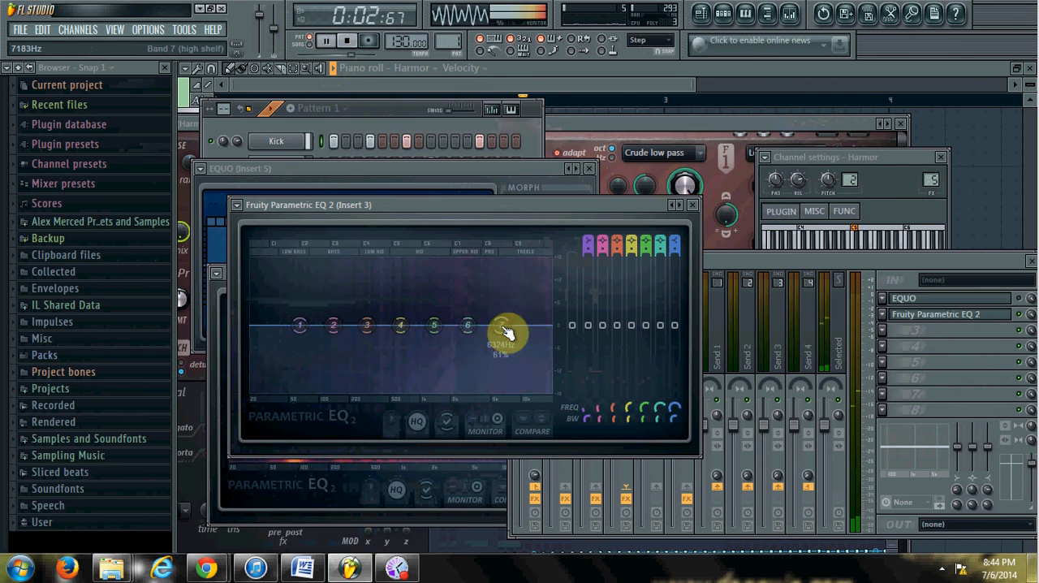
drag(501, 333, 506, 296)
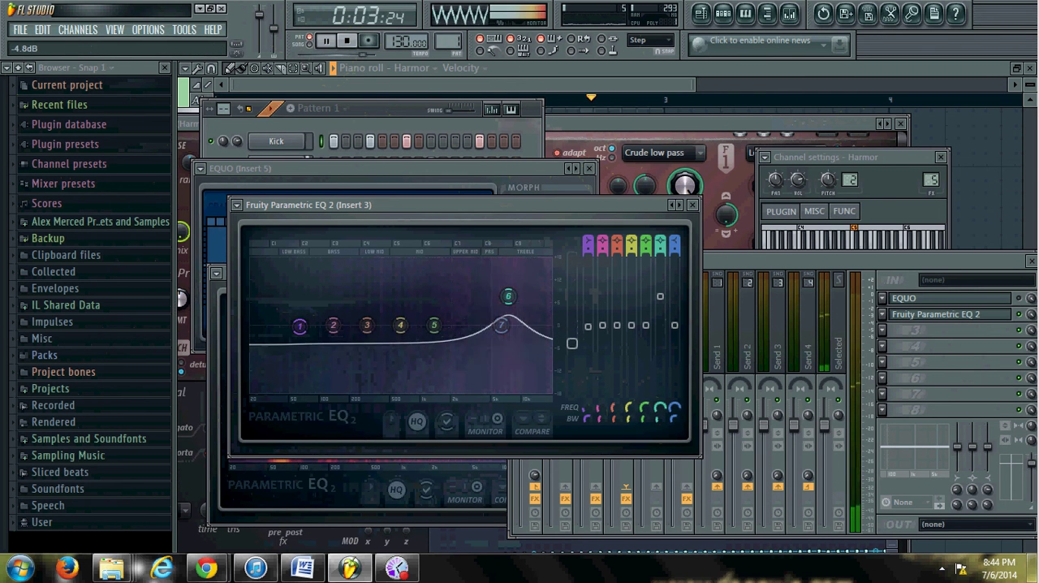
drag(508, 296, 512, 272)
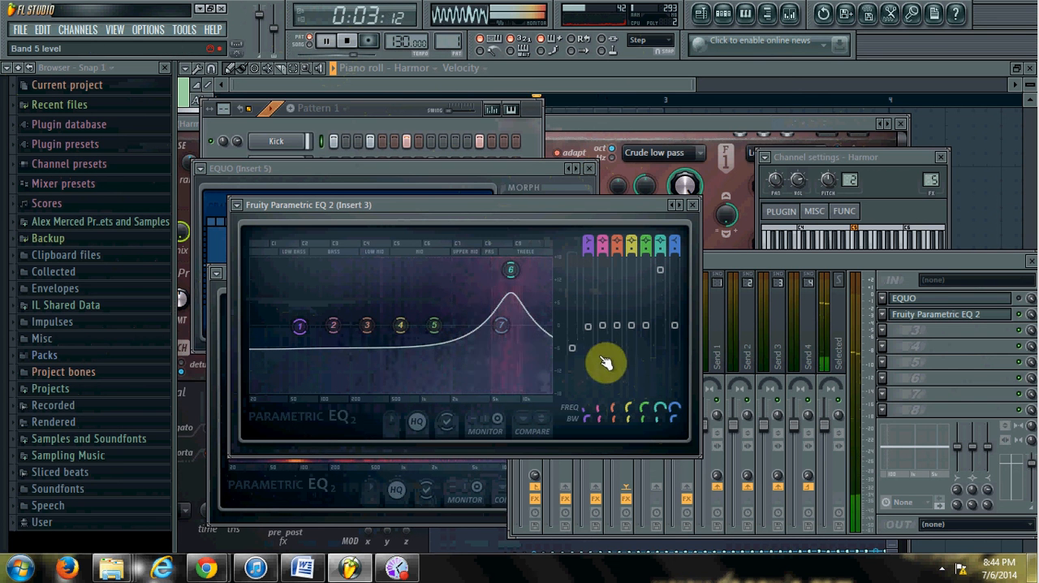
- Stop, then replay the beat to audition the high boost and stop again
click(338, 40)
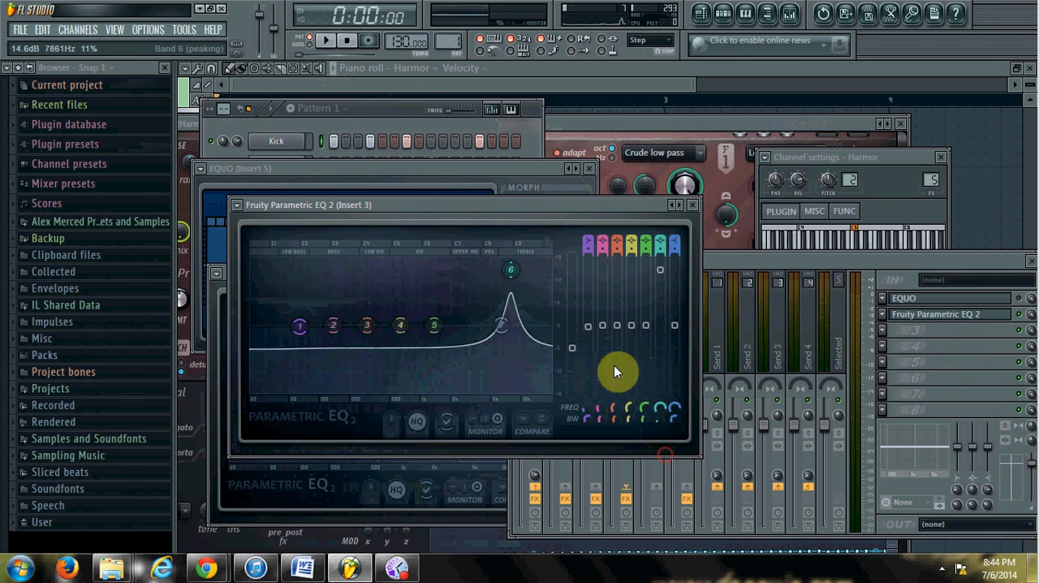
click(328, 39)
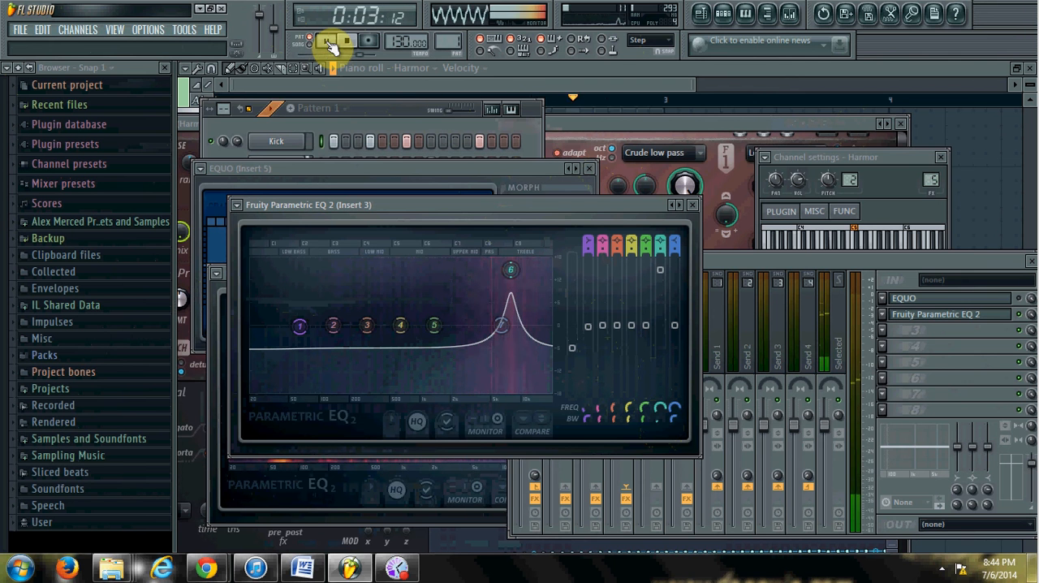
click(342, 40)
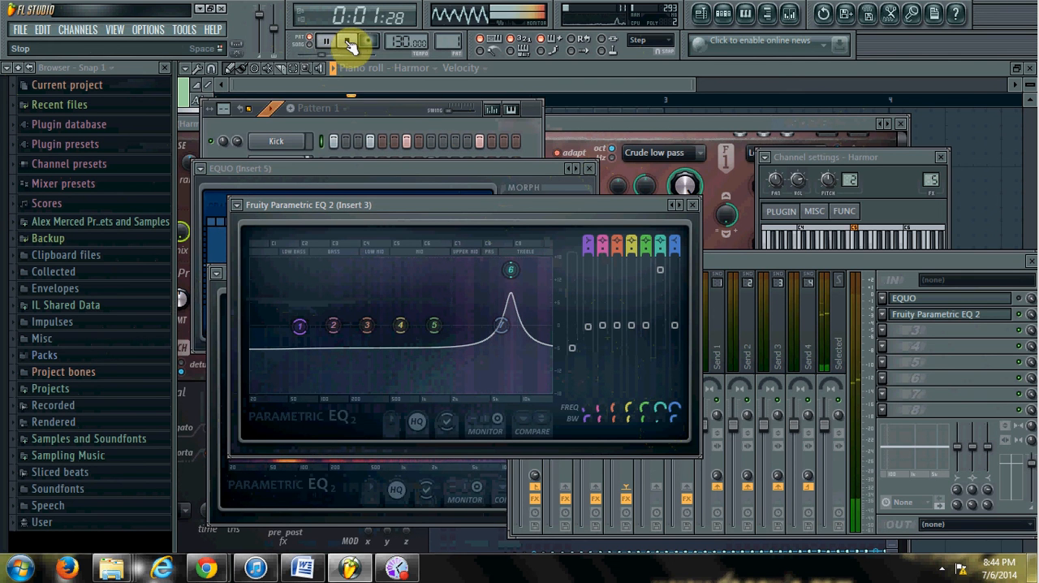
click(341, 41)
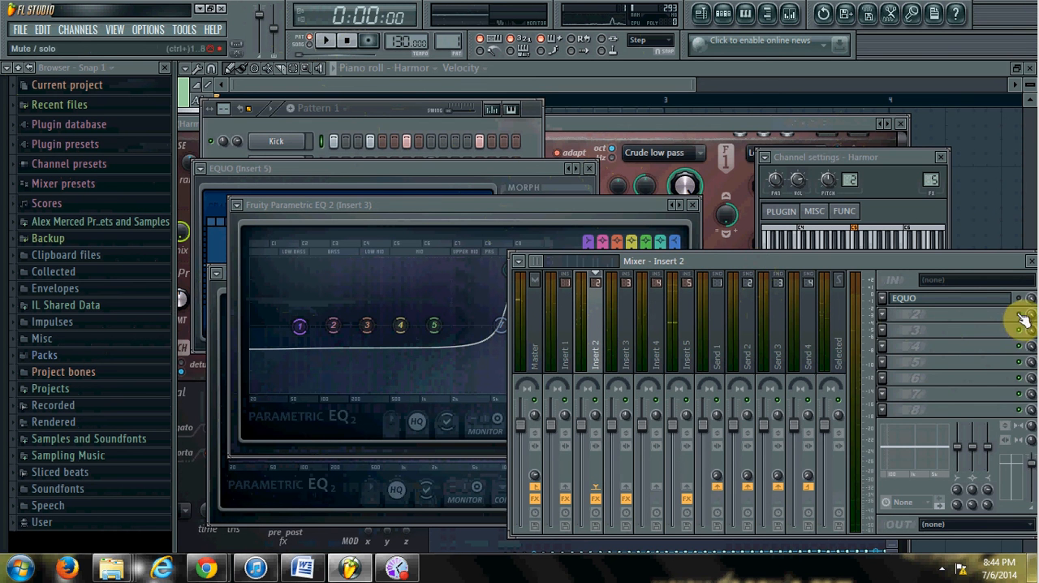
- Open Insert 2's EQ, start the beat, and boost a band down in the bass
click(1020, 320)
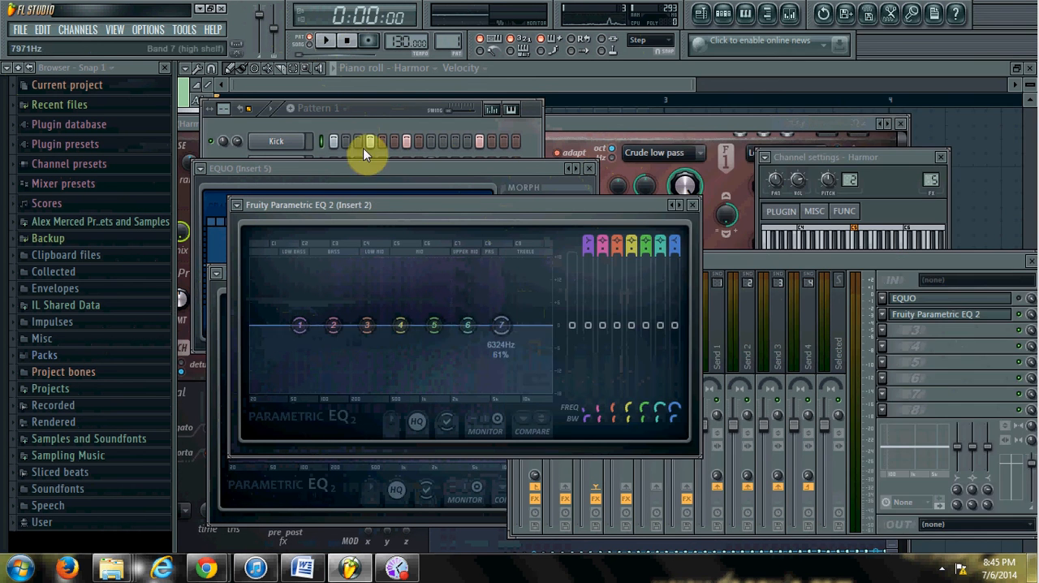
click(341, 41)
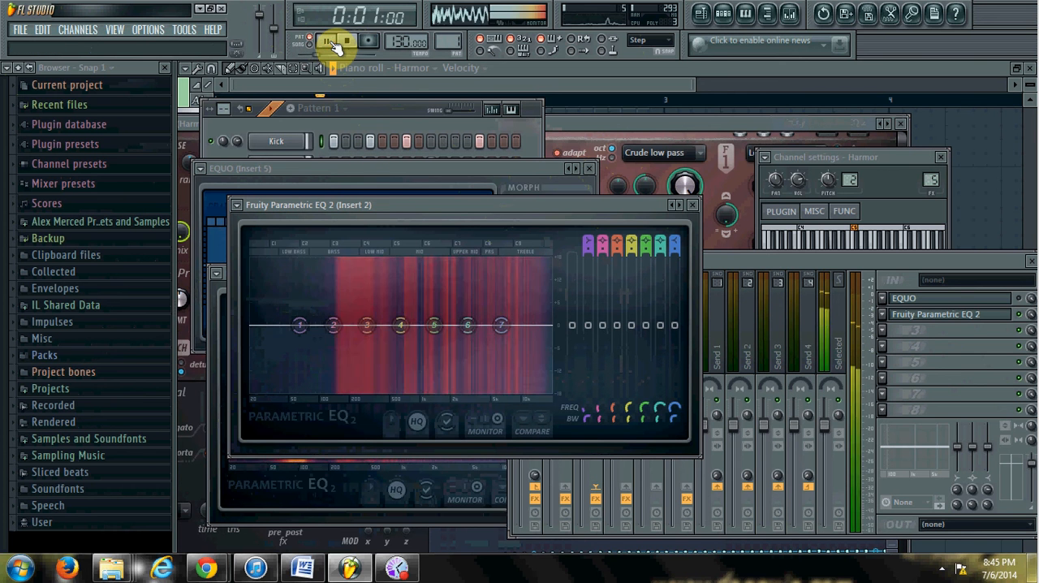
click(324, 39)
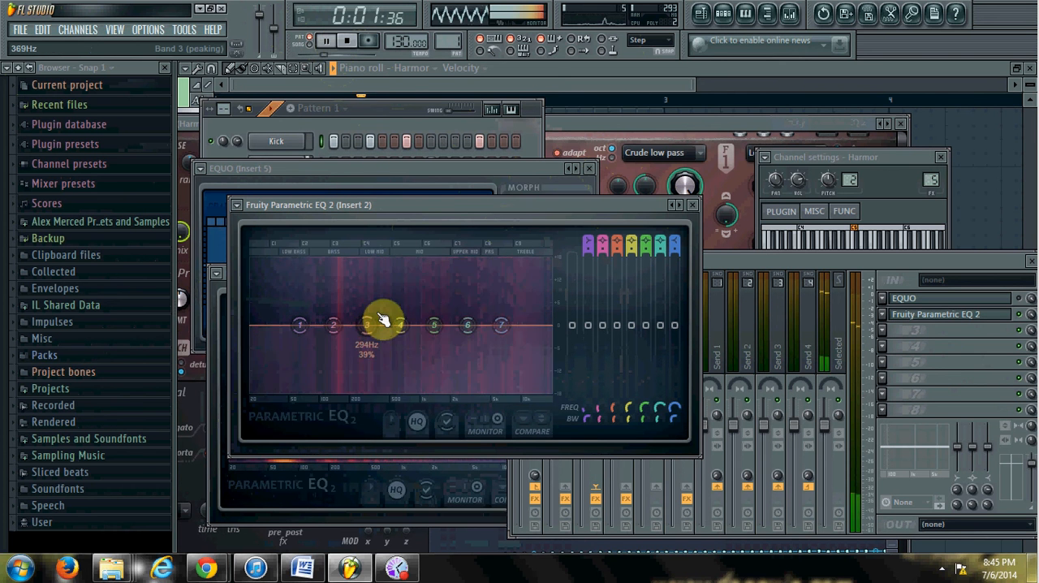
drag(384, 319, 336, 301)
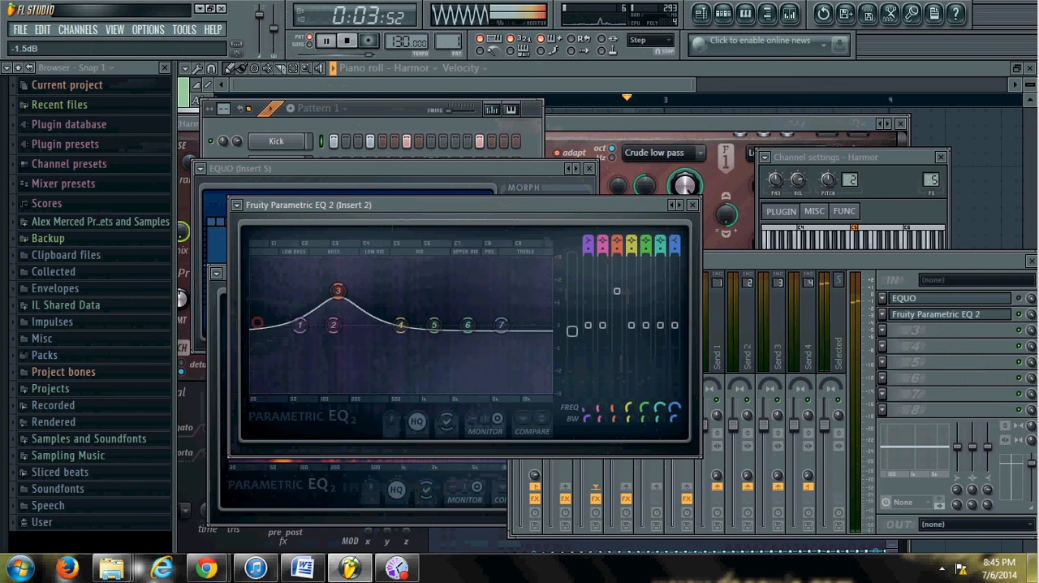
drag(338, 290, 338, 268)
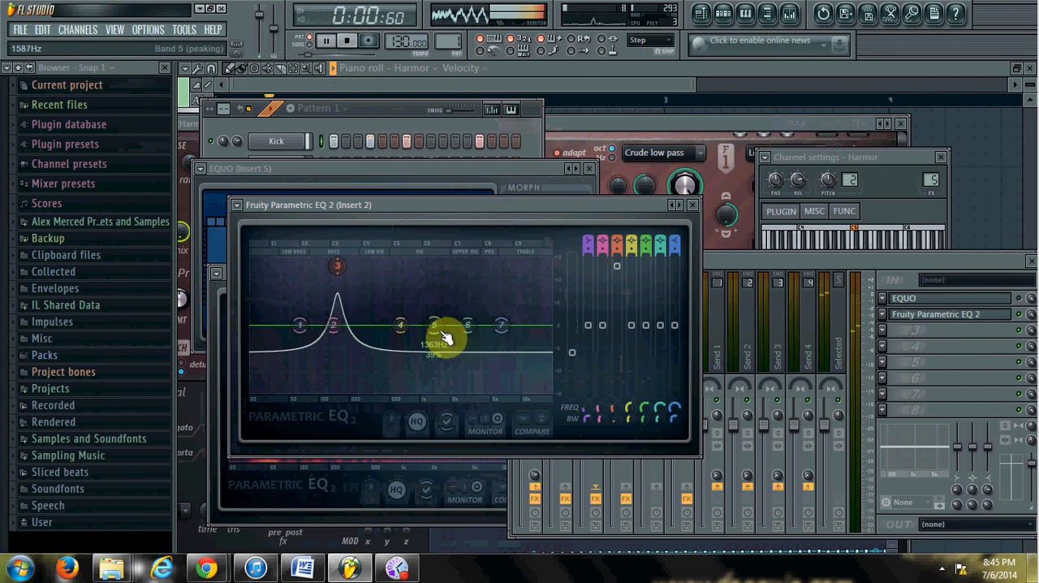
- Move band 5 and raise it into a peak around 2337 Hz
drag(443, 337, 453, 291)
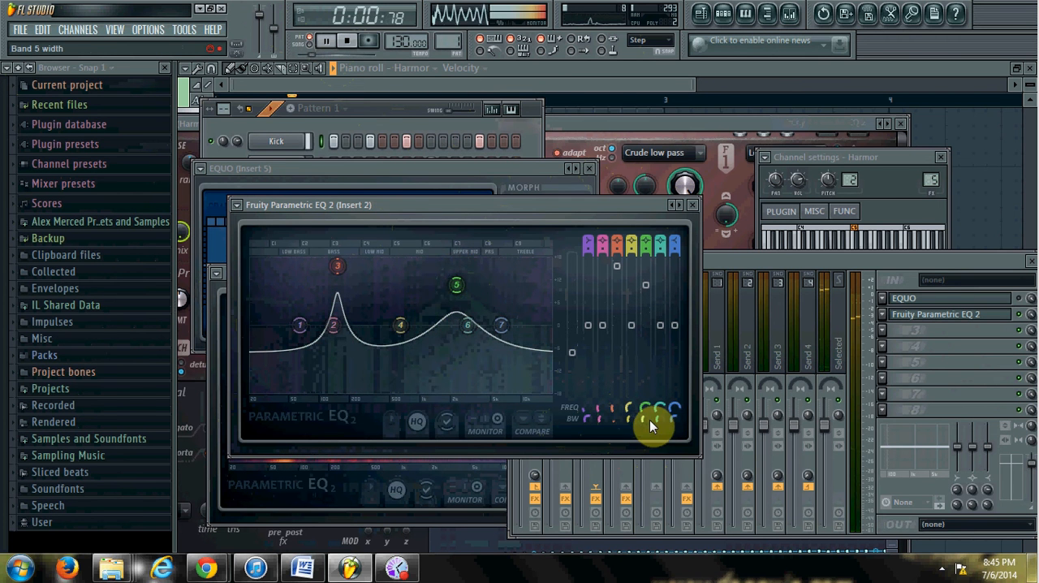
drag(456, 284, 456, 283)
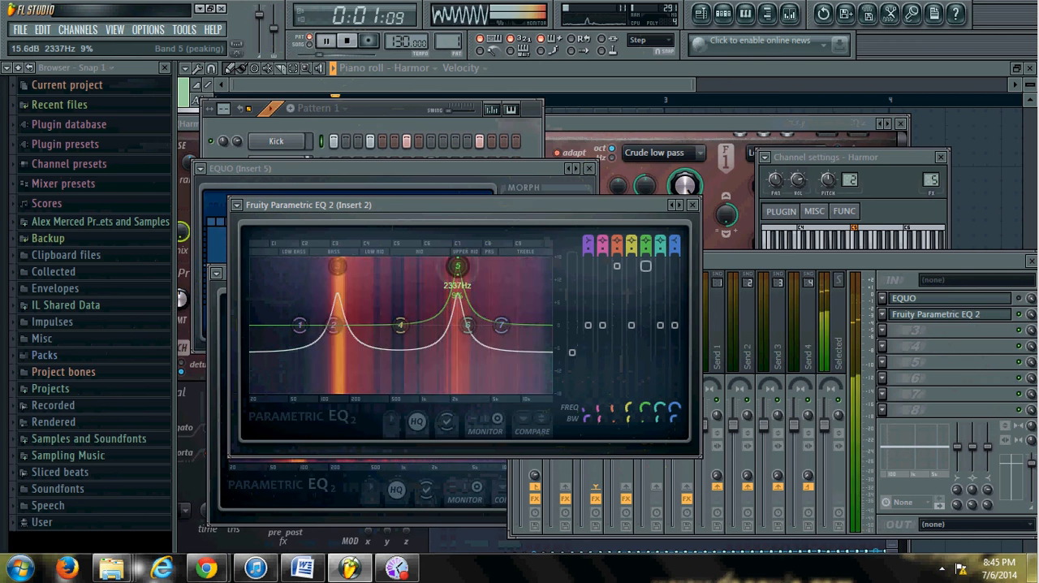
drag(458, 266, 462, 286)
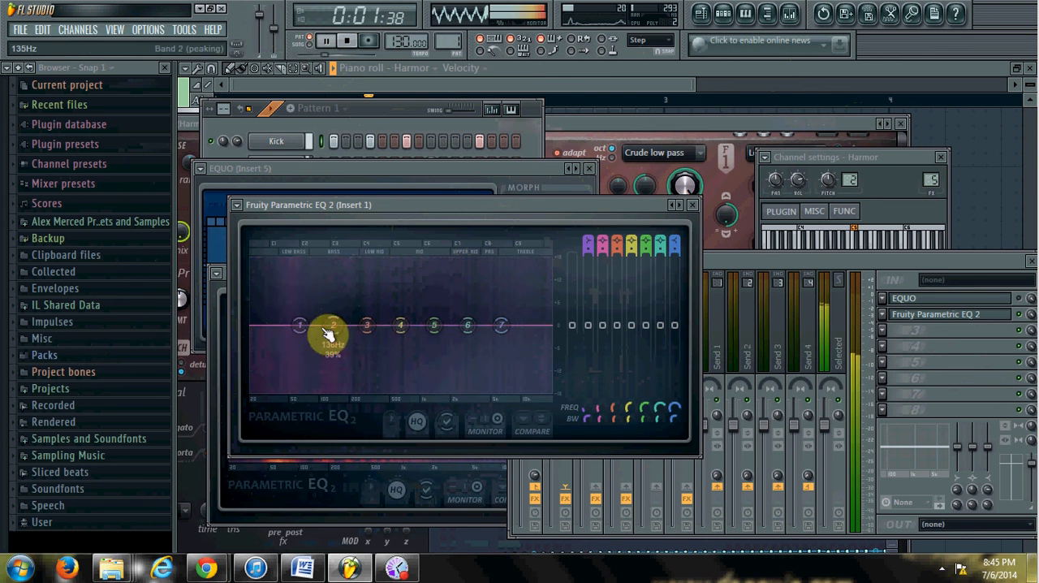
- Boost Insert 1's low shelf near 80 Hz, push the high shelf to 15 kHz, add a narrow mid peak
drag(332, 325, 309, 301)
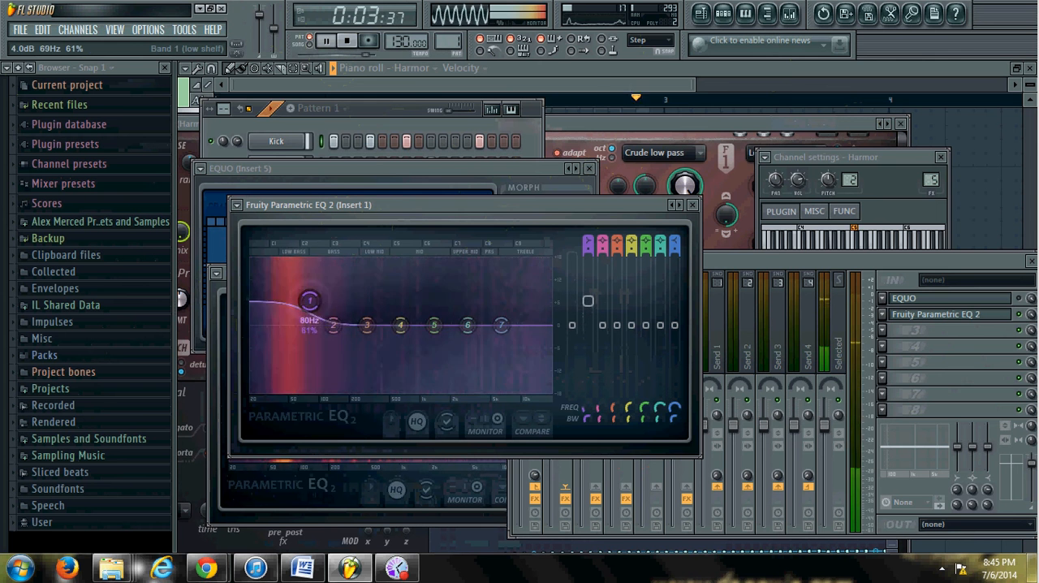
drag(310, 301, 325, 292)
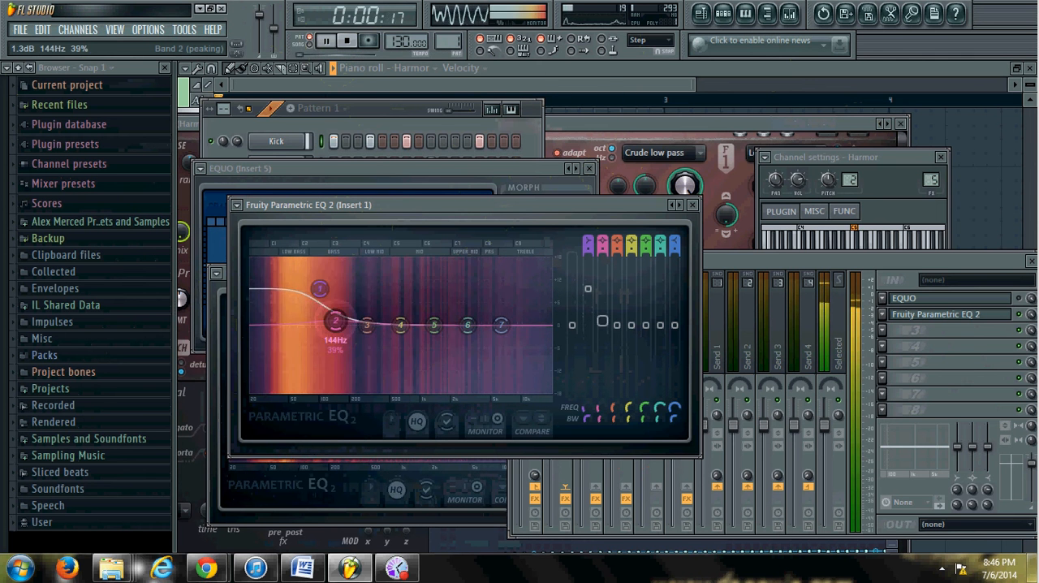
drag(336, 321, 335, 339)
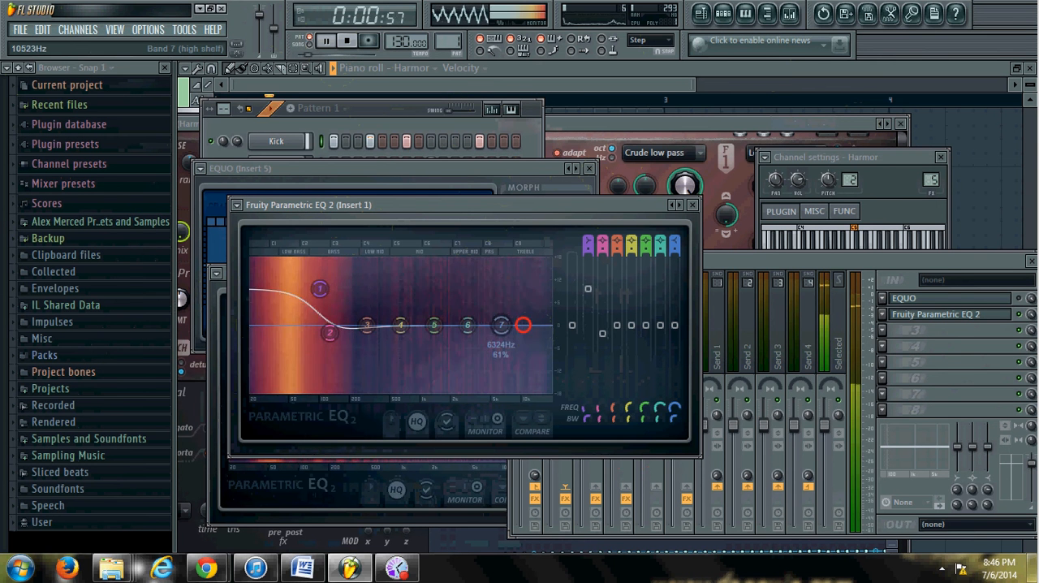
drag(501, 325, 539, 325)
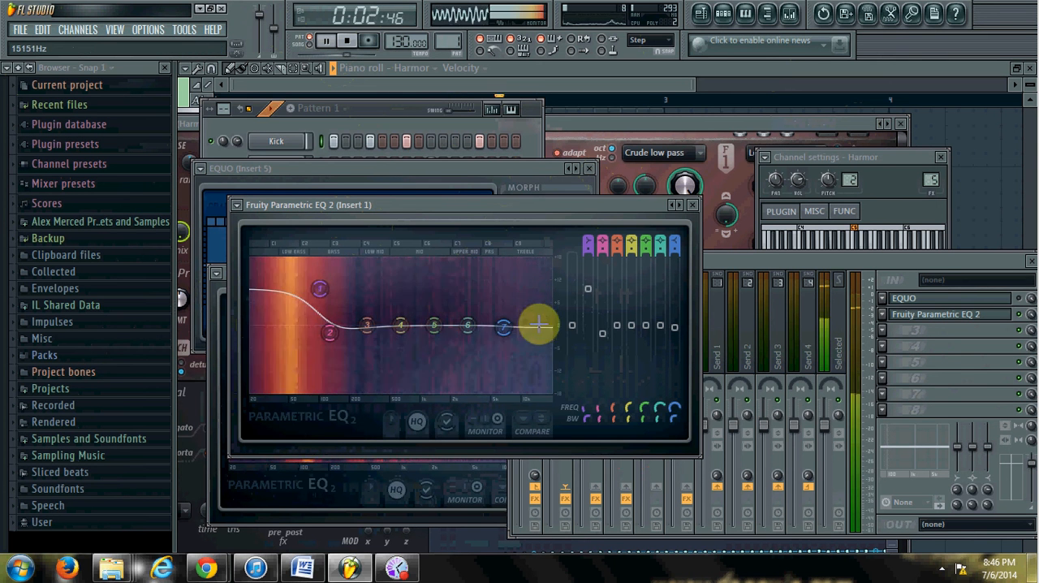
drag(320, 289, 317, 301)
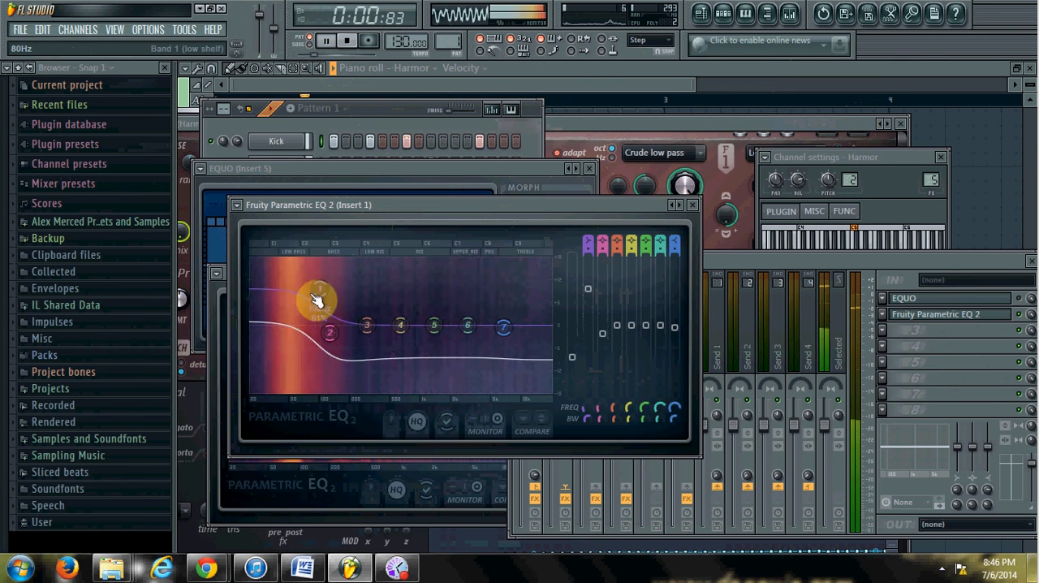
drag(317, 297, 335, 259)
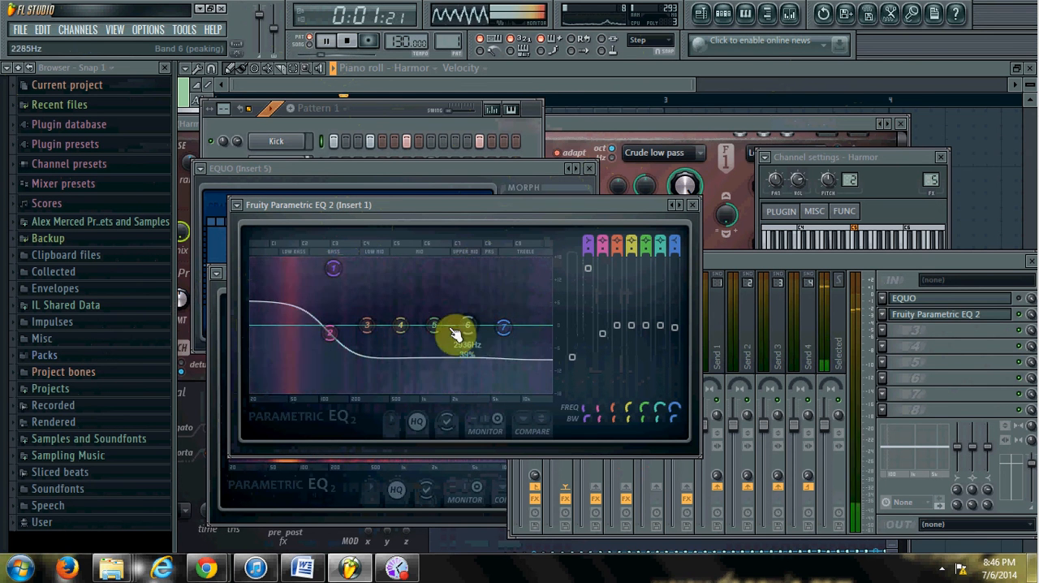
drag(455, 333, 436, 283)
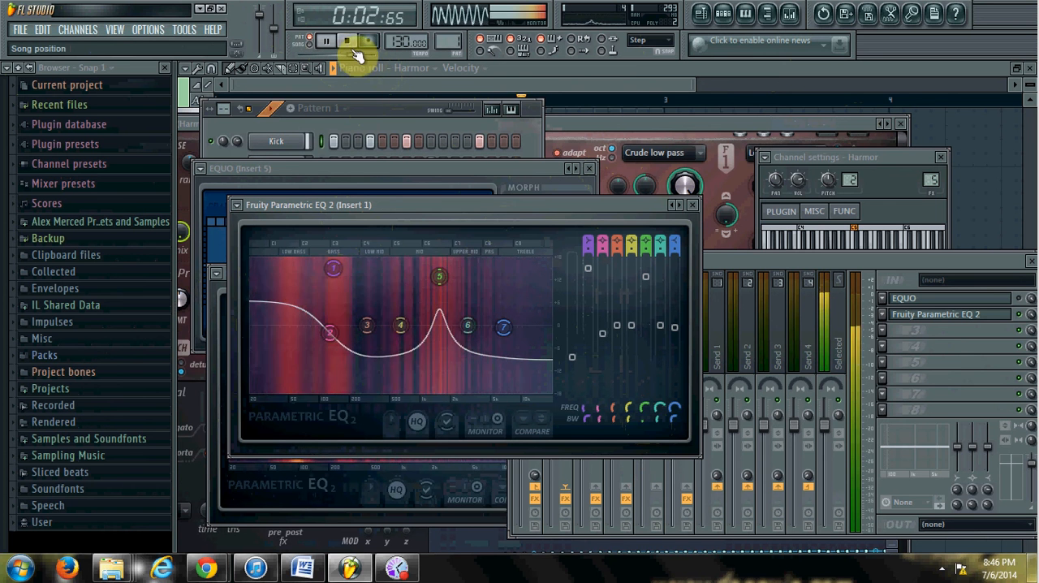
- Replay the beat to hear the shaped EQs, select Insert 5, and stop playback
click(343, 41)
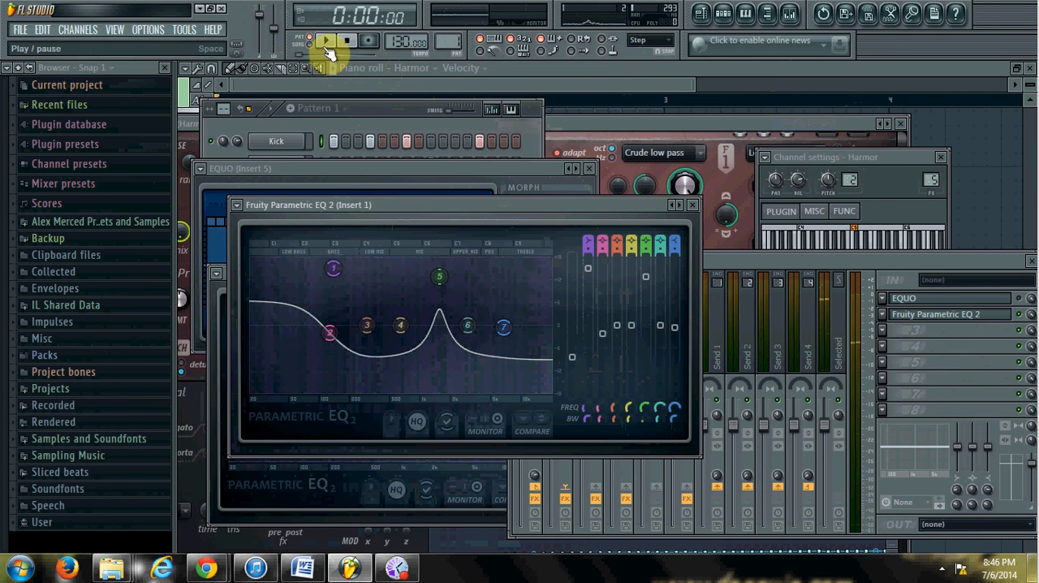
click(335, 40)
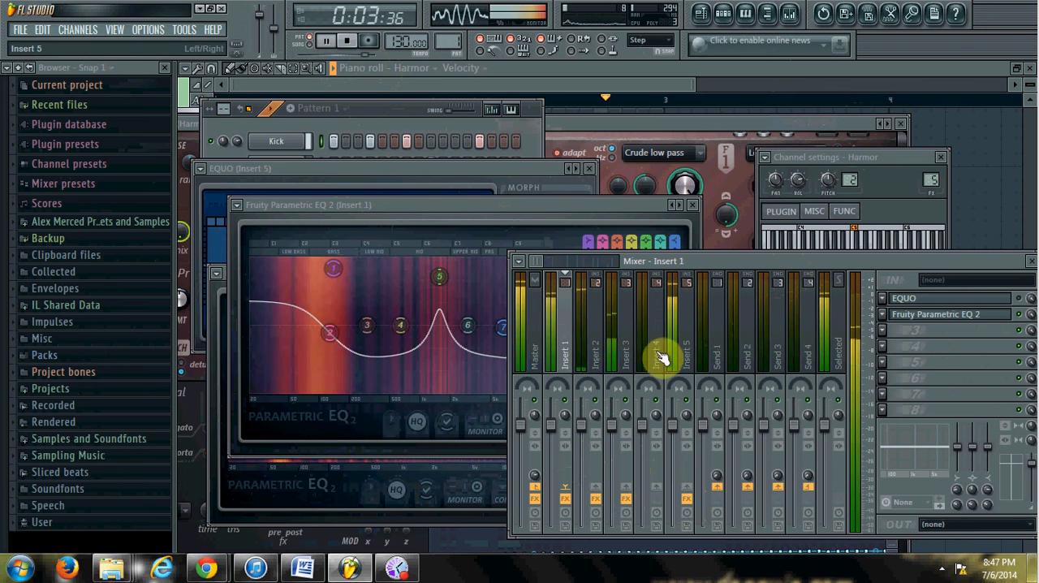
click(364, 41)
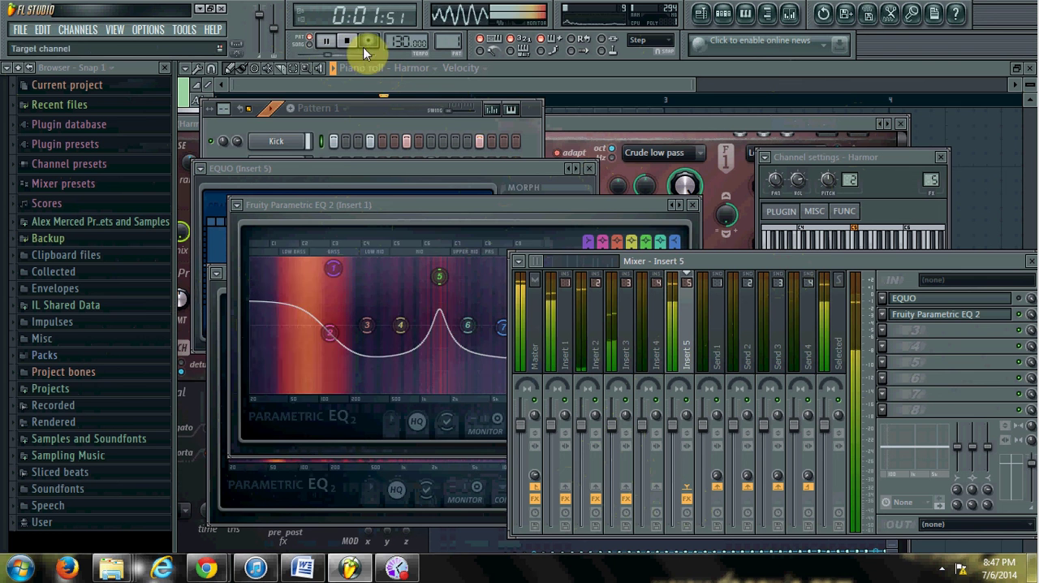
click(343, 40)
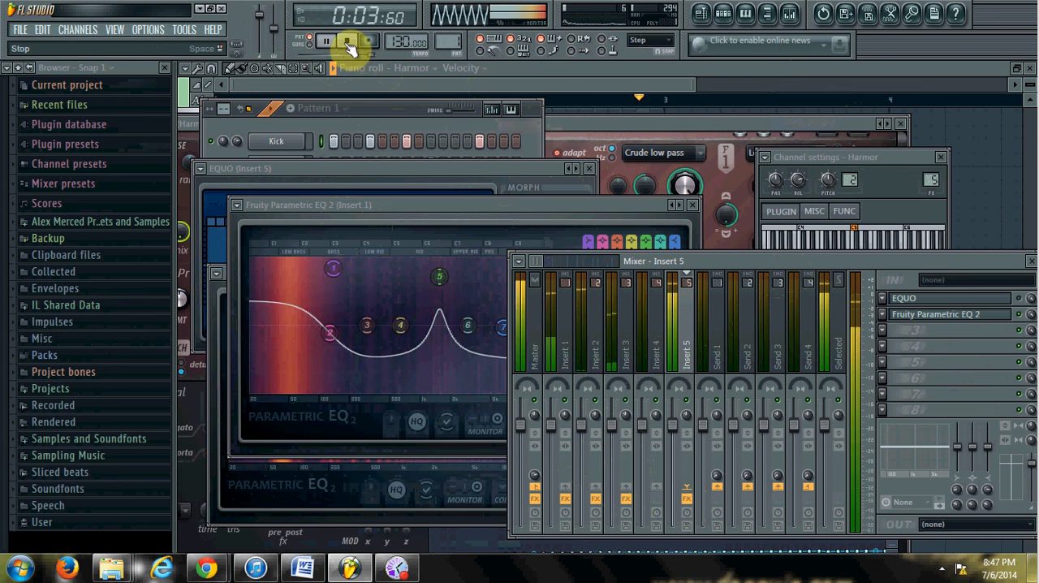
click(338, 41)
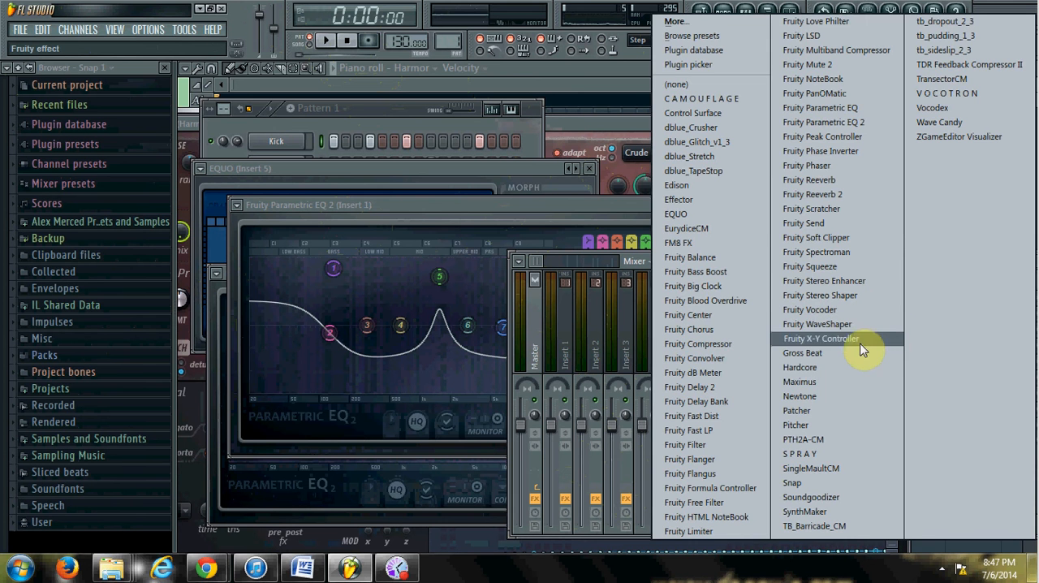
mouse_move(808, 386)
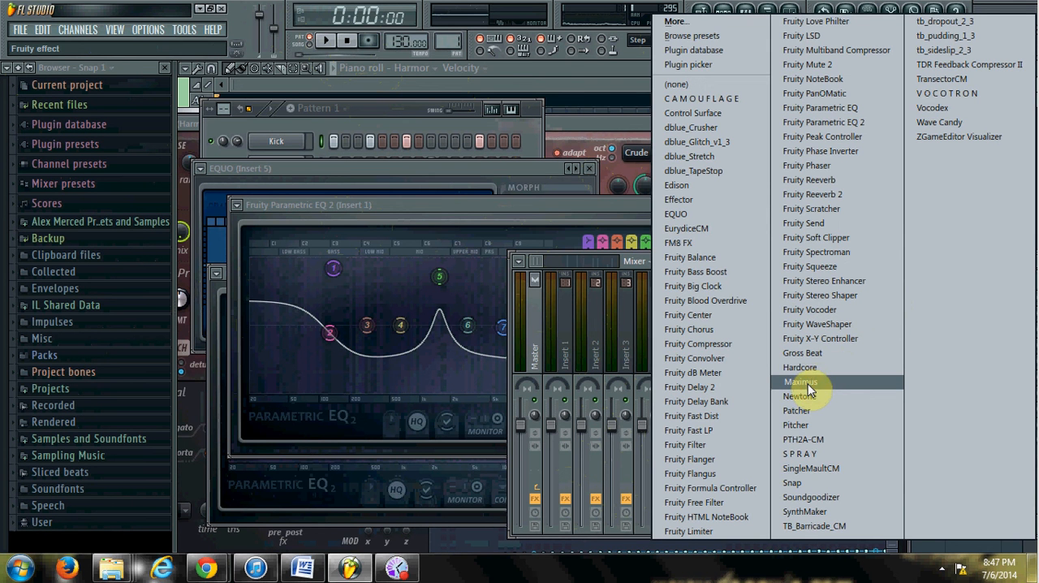
- Load Maximus on the master, solo its LOW band, and start playback
click(802, 382)
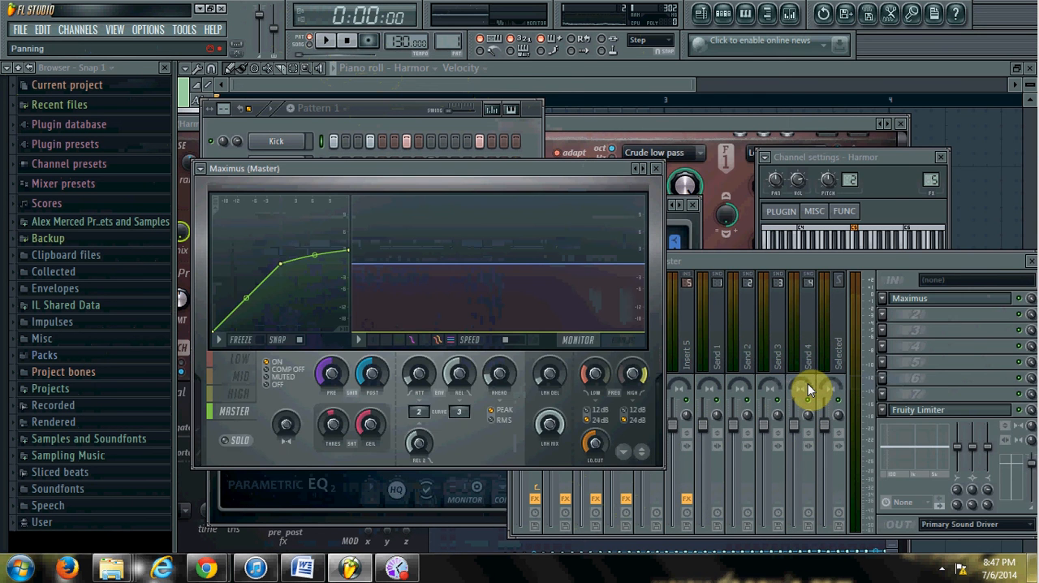
click(239, 366)
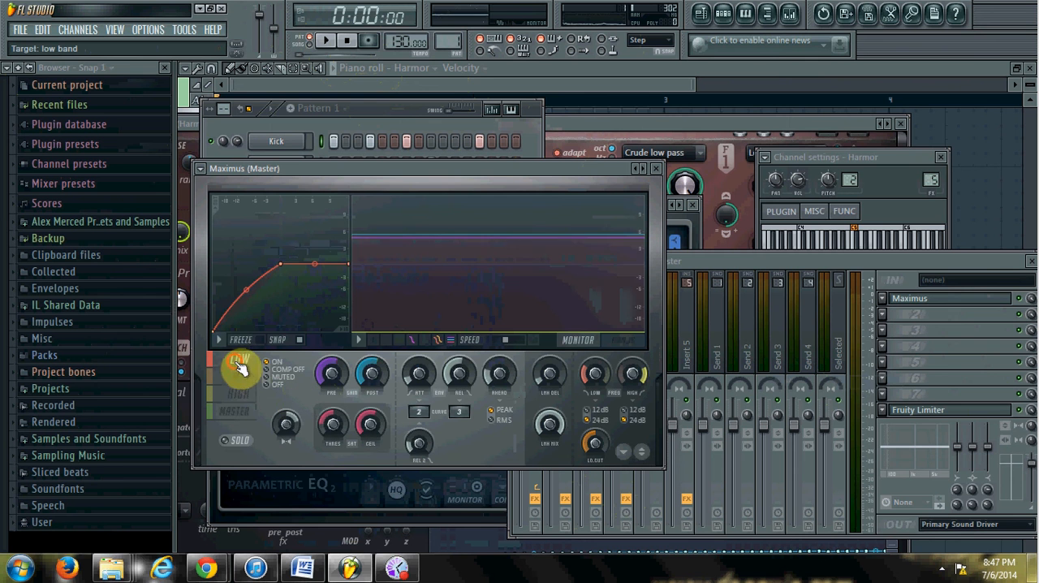
click(242, 374)
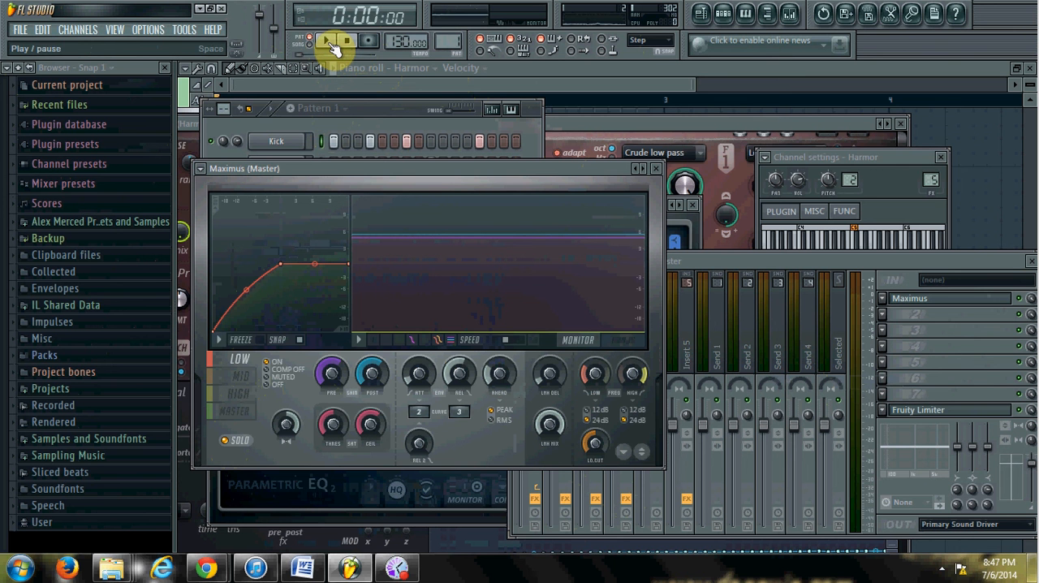
click(322, 40)
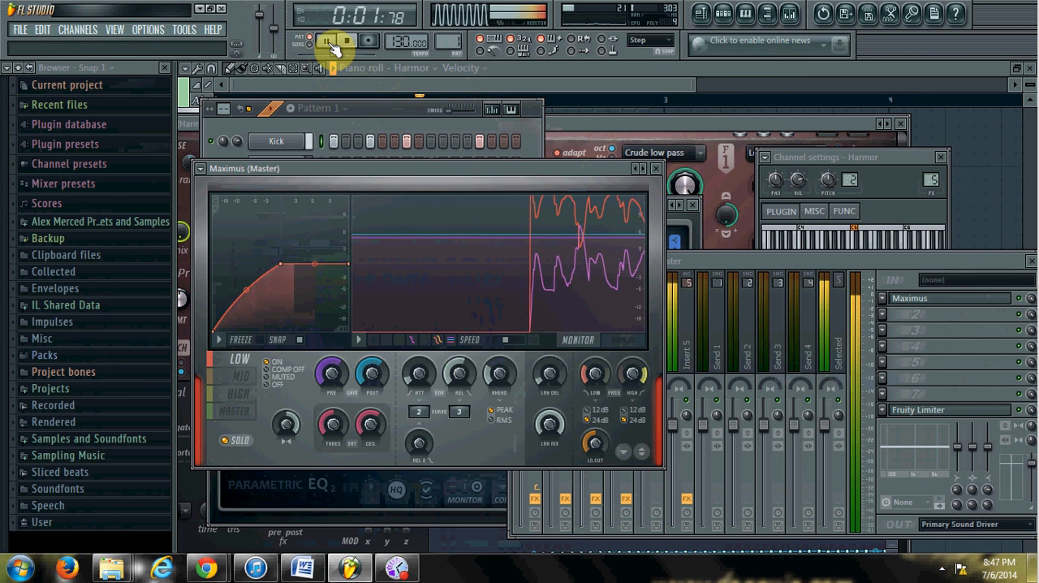
click(323, 38)
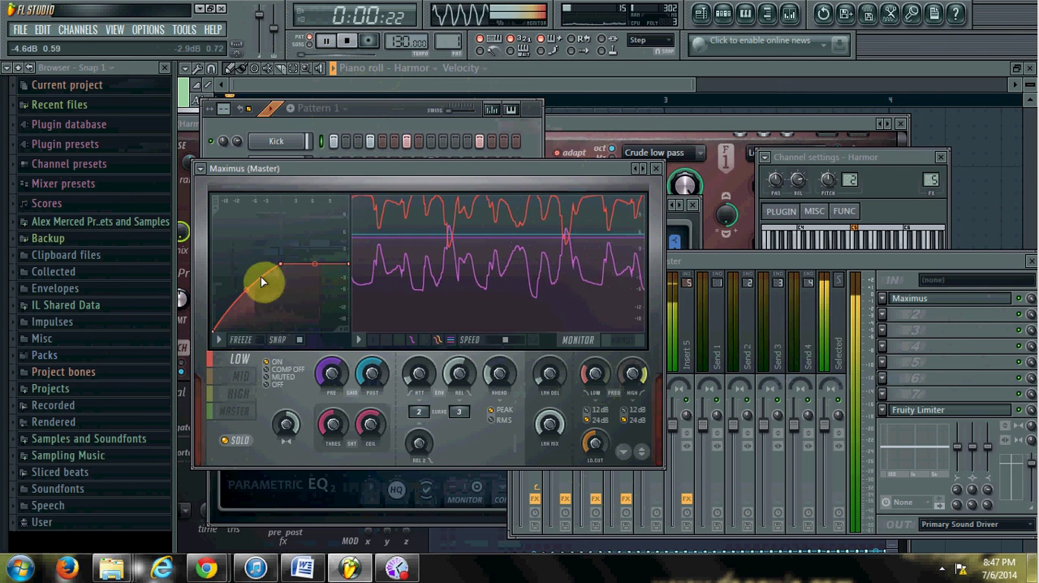
- Bend the low band's compression curve upward, lifting its third point higher
drag(264, 282, 286, 266)
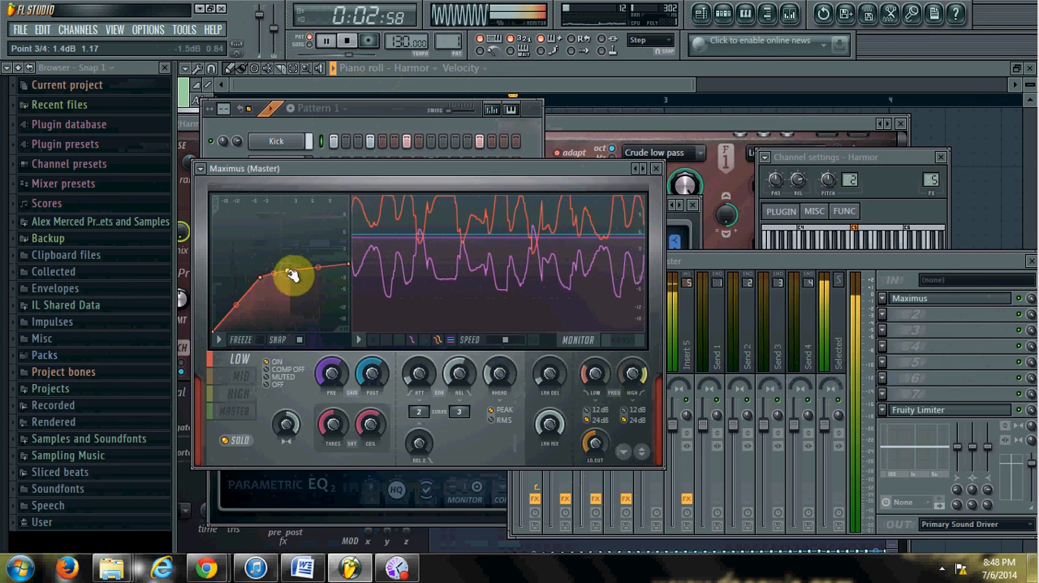
drag(294, 274, 305, 271)
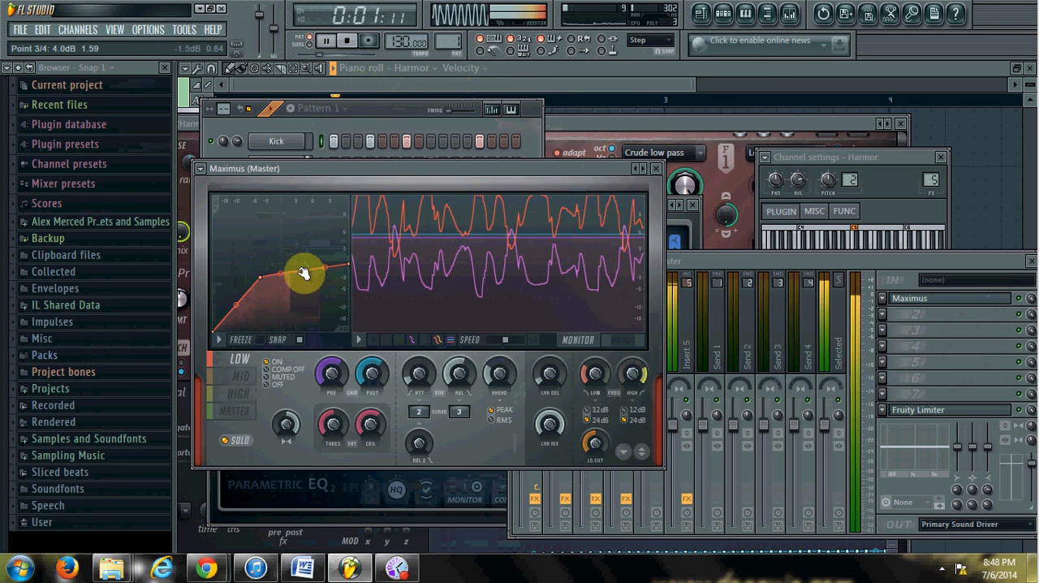
click(239, 376)
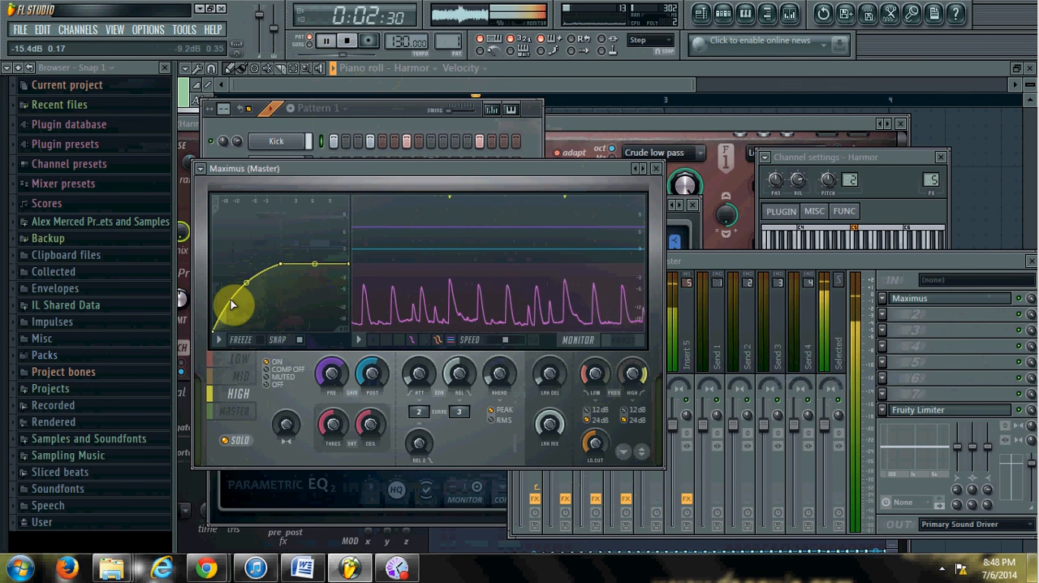
- Reshape Maximus's high-band compression curve, then switch to the MASTER band
drag(233, 305, 293, 279)
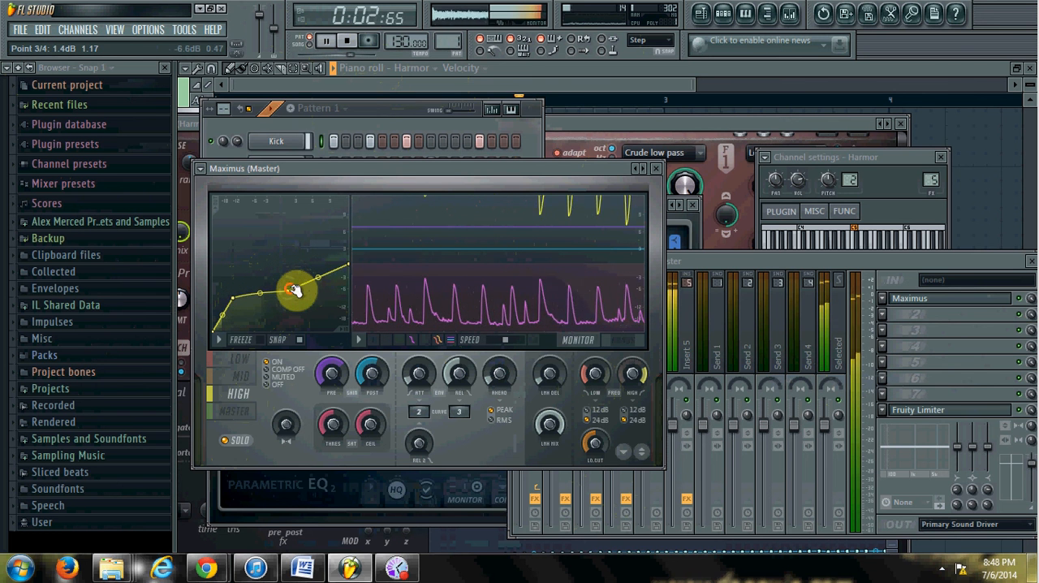
click(233, 411)
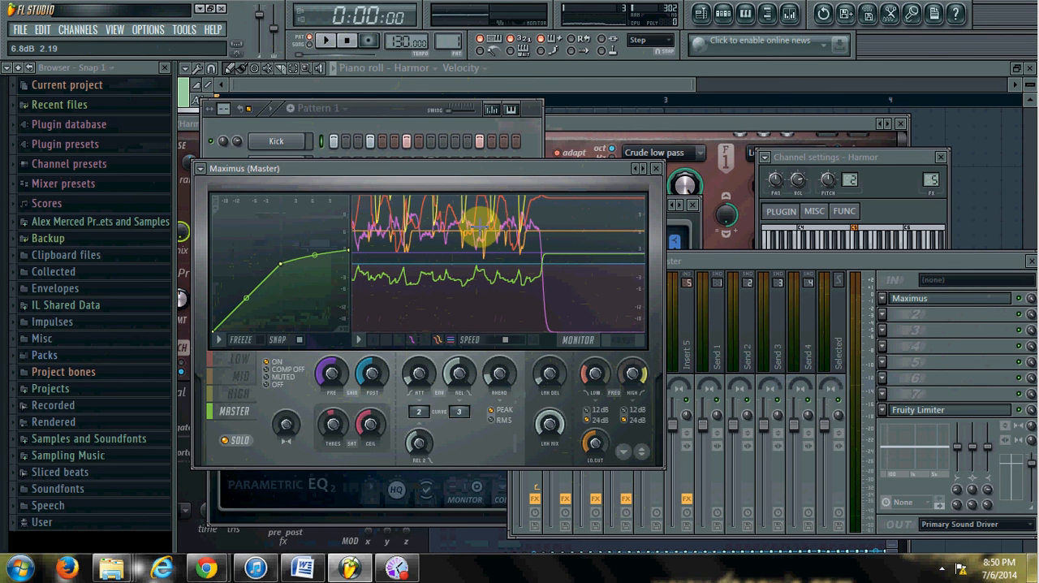
click(232, 368)
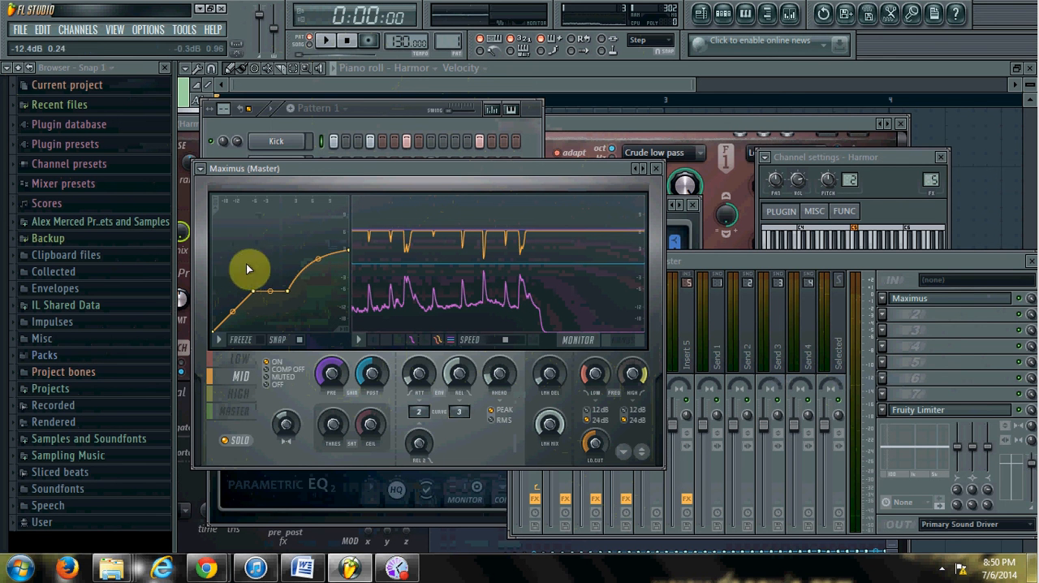
drag(249, 269, 284, 274)
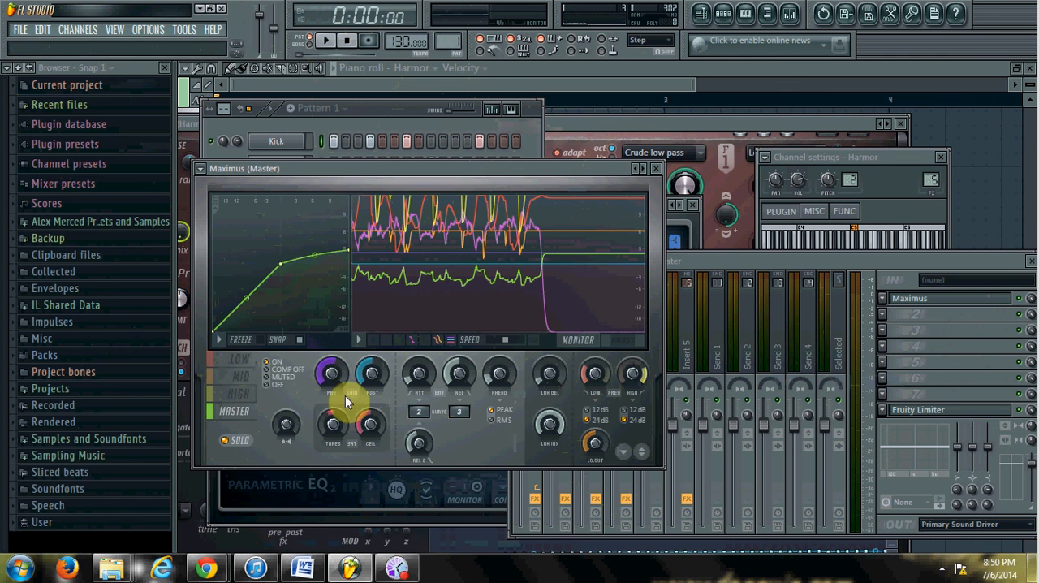
mouse_move(383, 345)
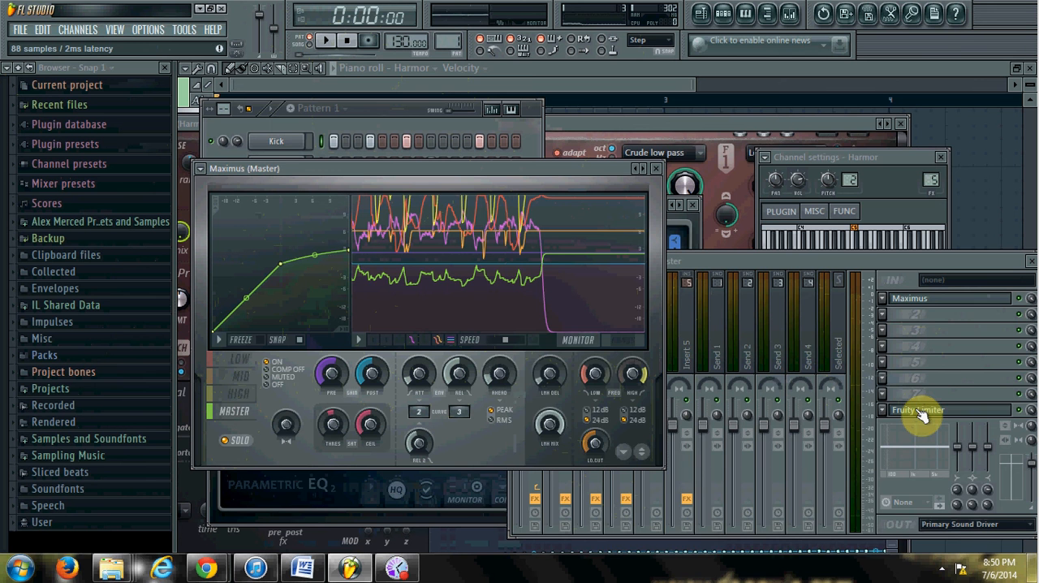
- Open the master's Fruity Limiter and play the beat through the master chain
click(920, 410)
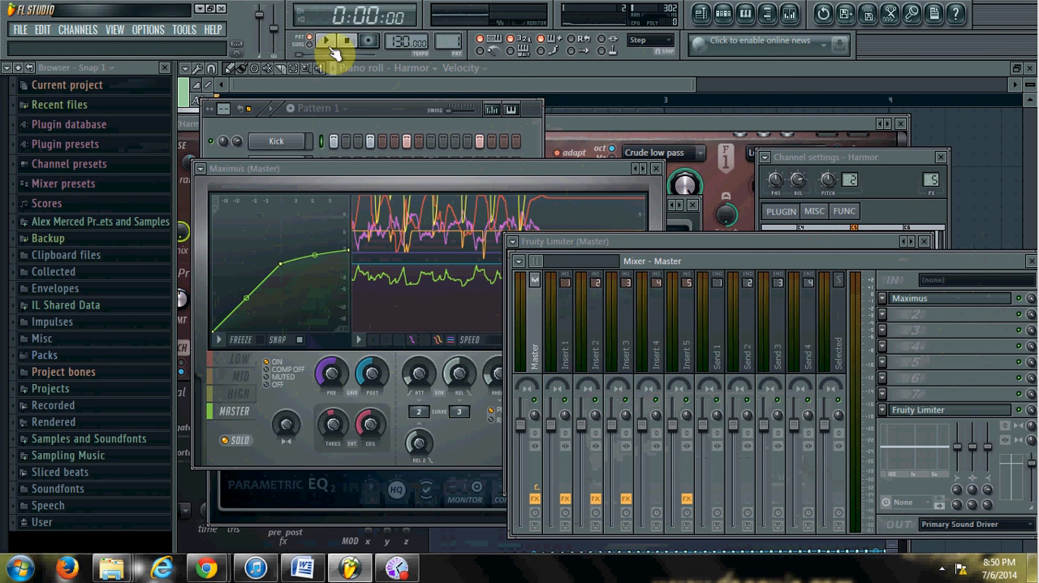
click(322, 39)
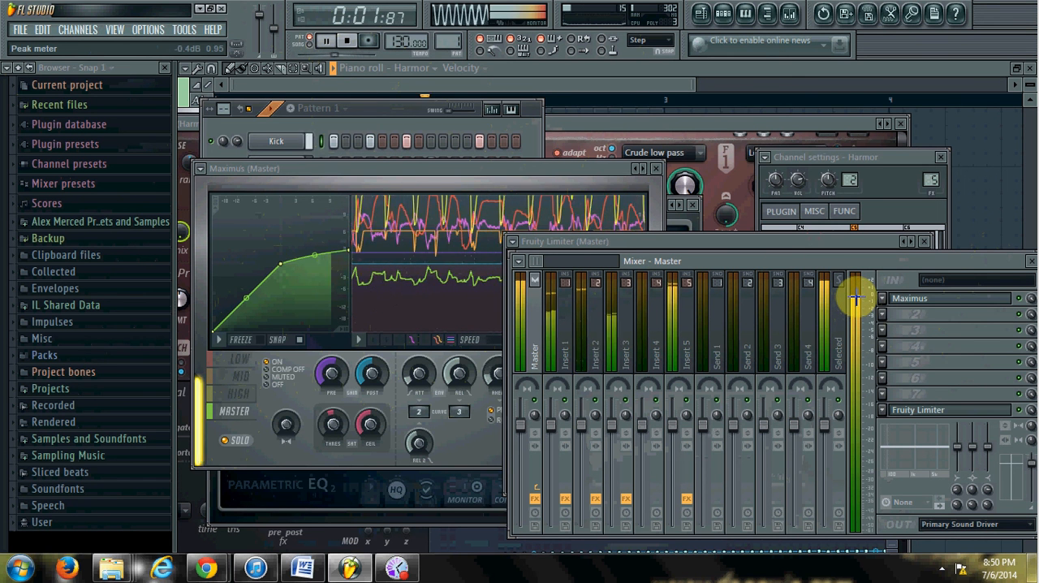
click(328, 40)
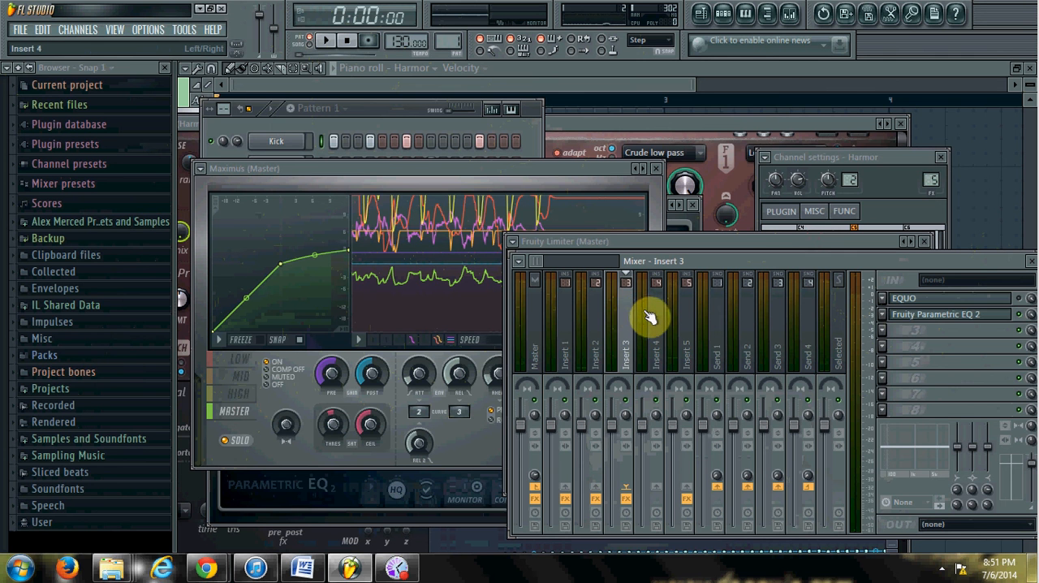
- Confirm Insert 4 has no effects, then view the master's Maximus and Fruity Limiter chain
click(656, 325)
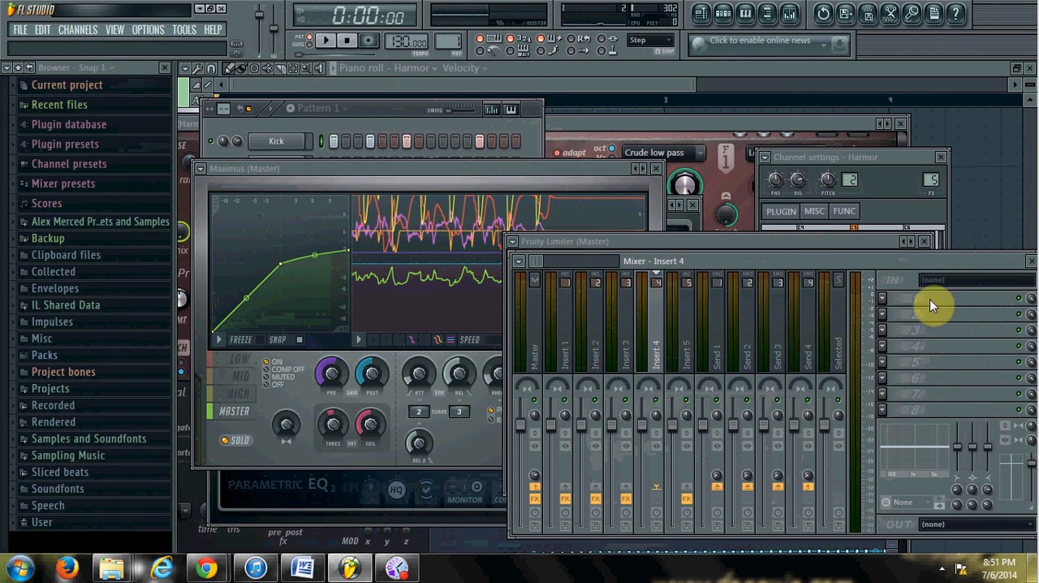
mouse_move(924, 352)
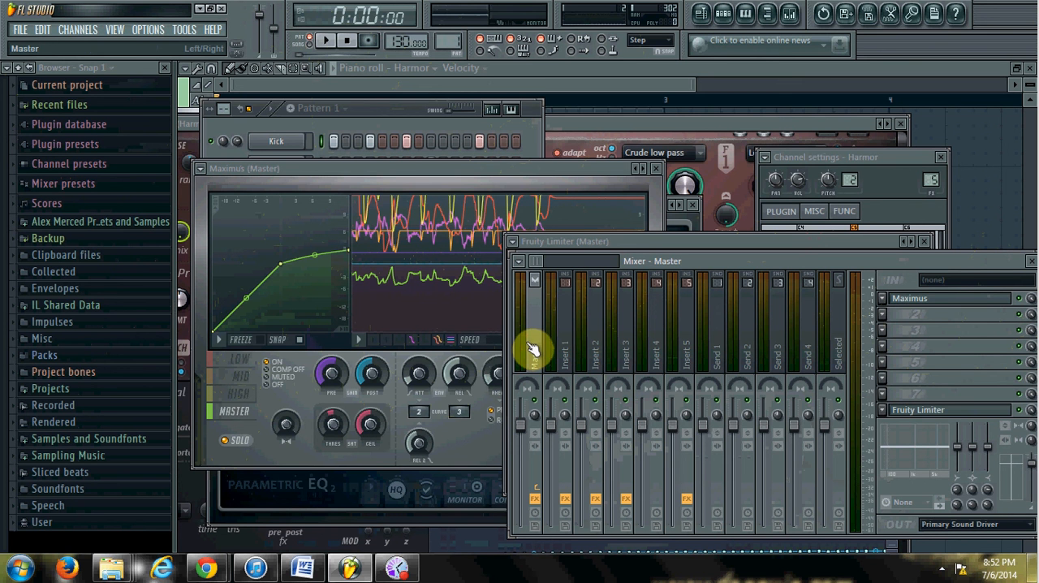
click(785, 325)
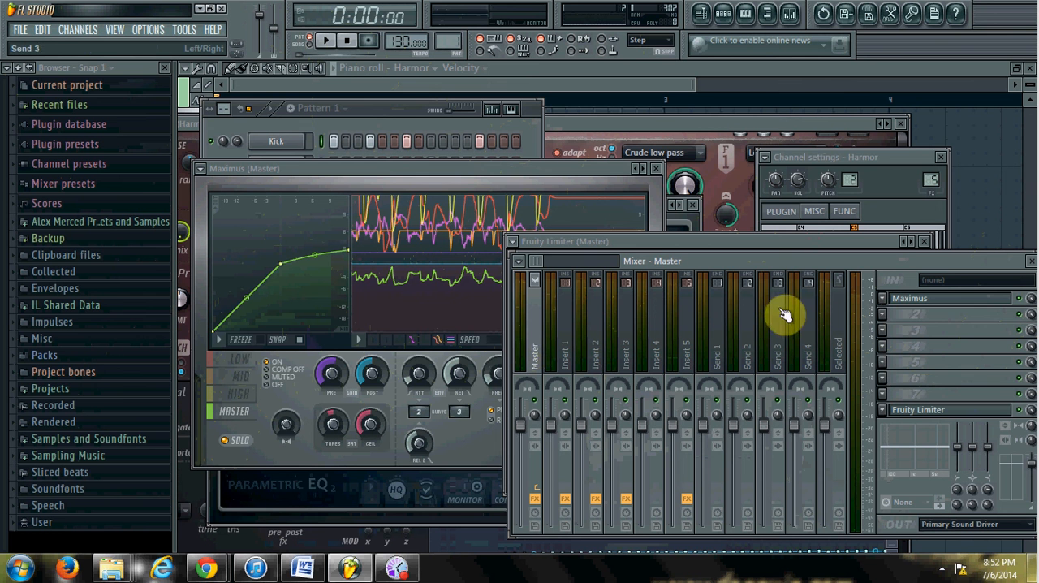
mouse_move(793, 305)
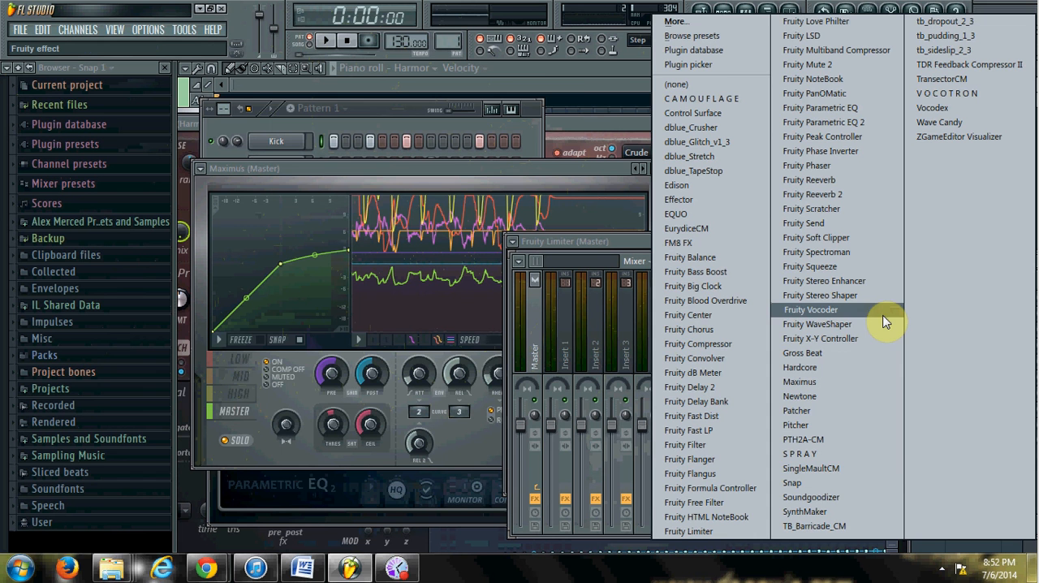
mouse_move(873, 497)
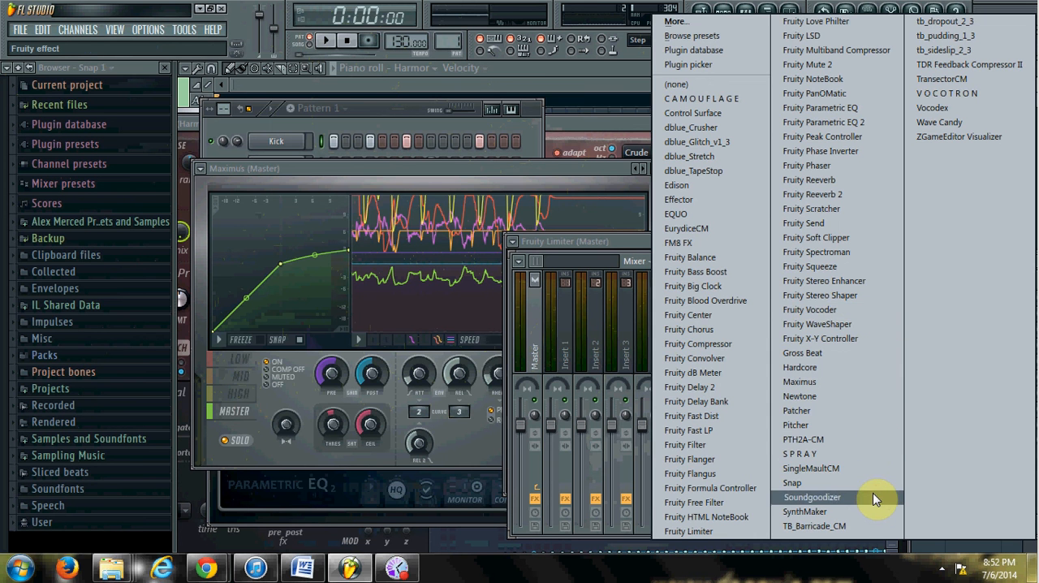
- Load Soundgoodizer into master slot 2, audition it in mode D with a raised amount
click(812, 497)
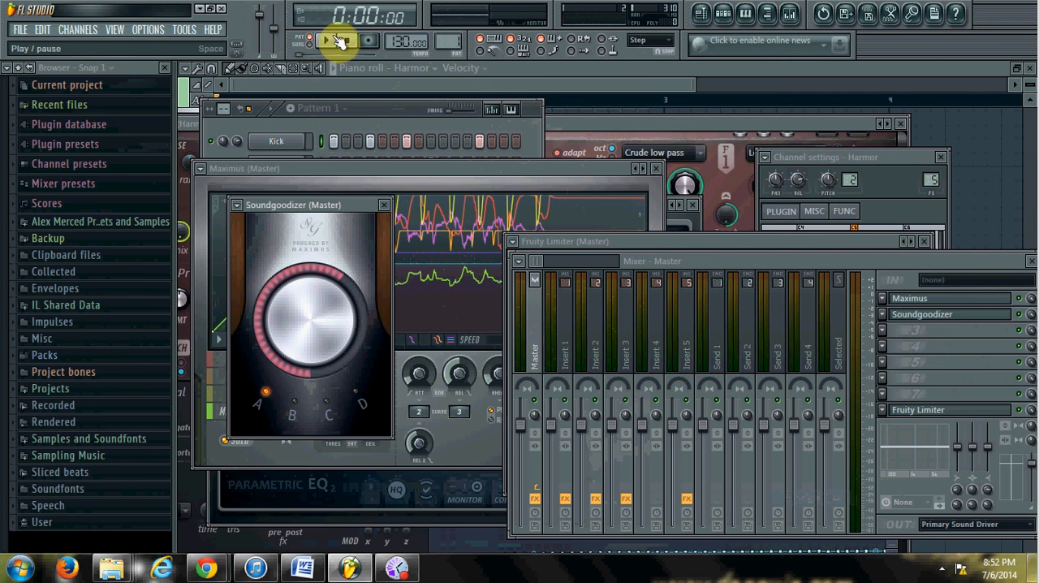
click(329, 41)
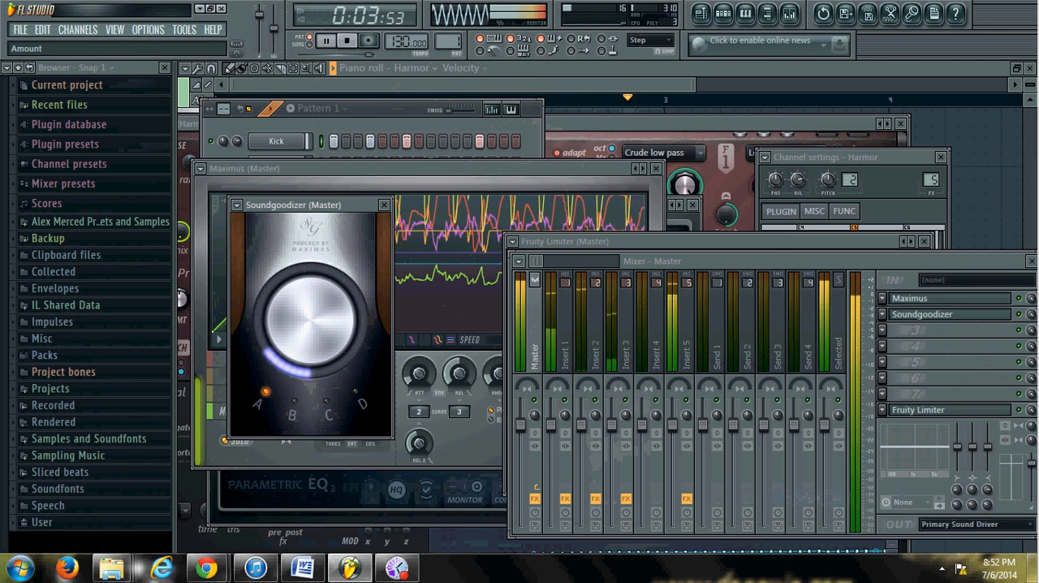
click(327, 415)
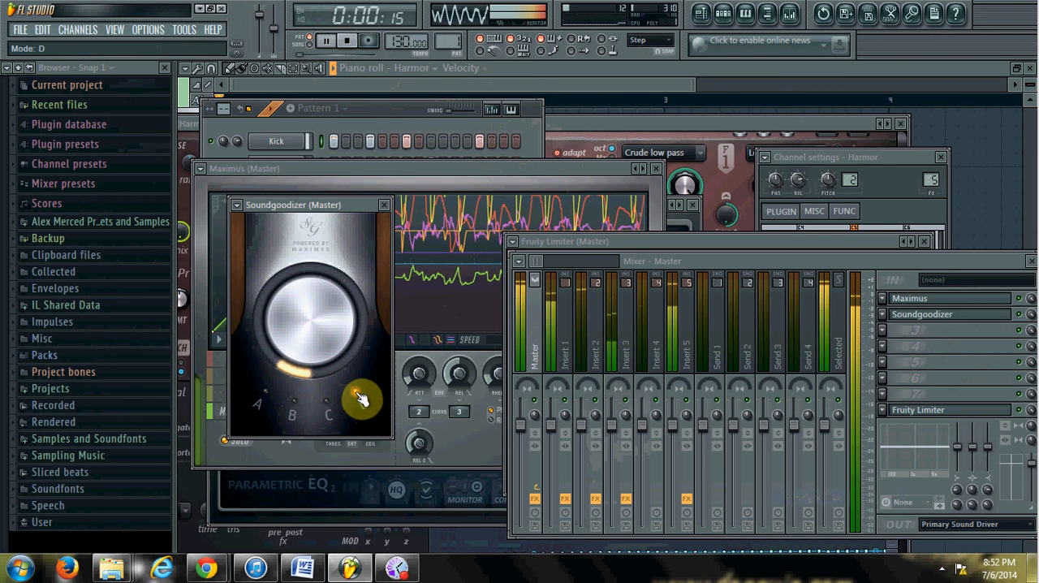
drag(361, 399, 300, 357)
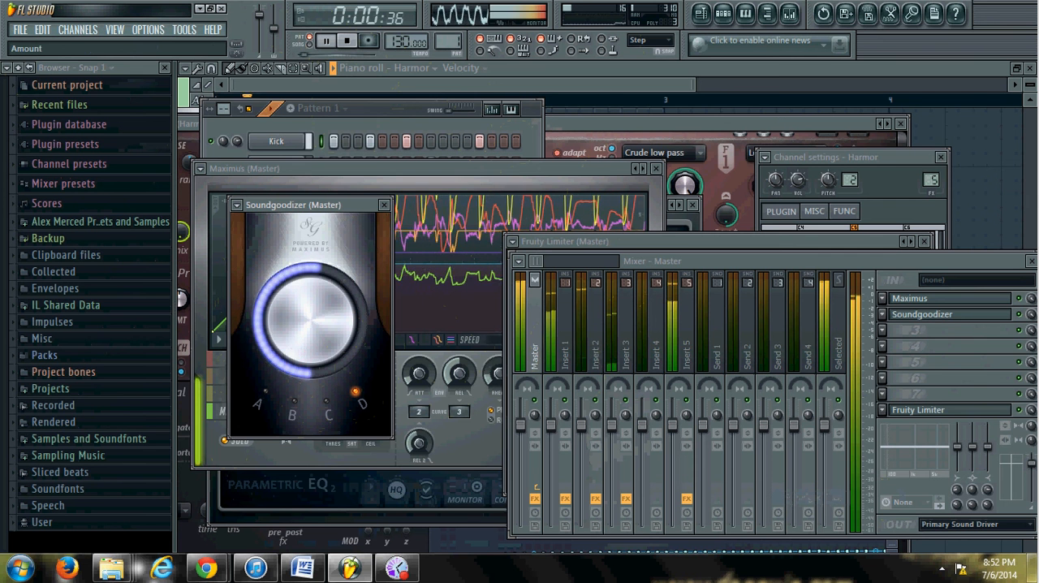
click(358, 41)
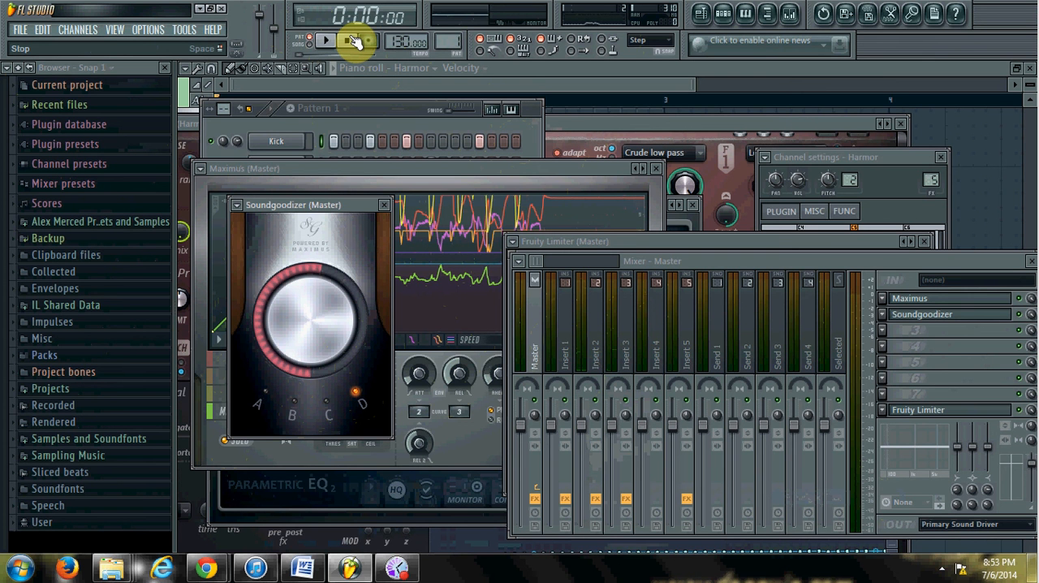
click(332, 40)
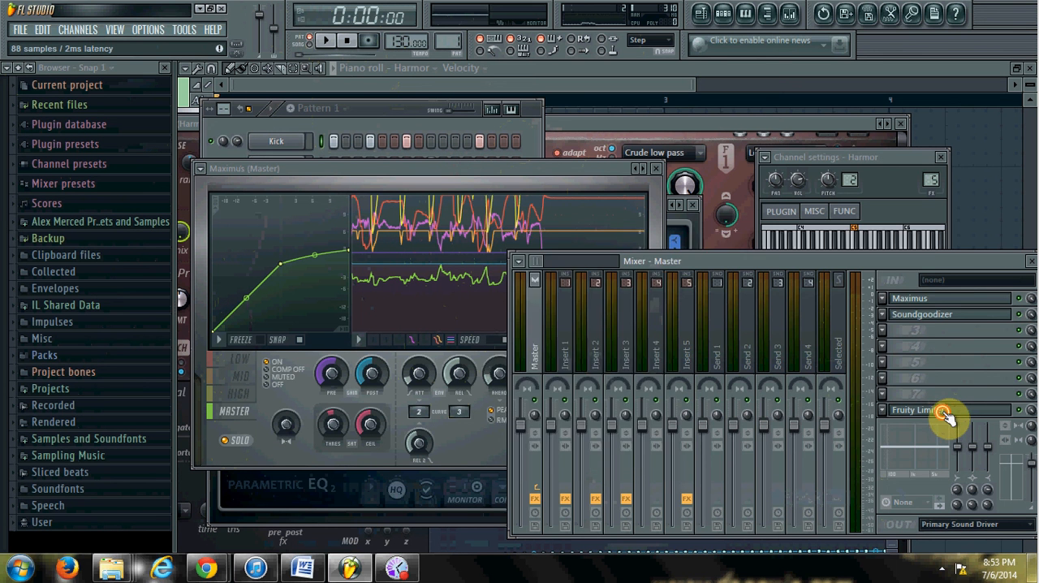
- Reopen the master's Fruity Limiter window to its limiter controls
click(938, 411)
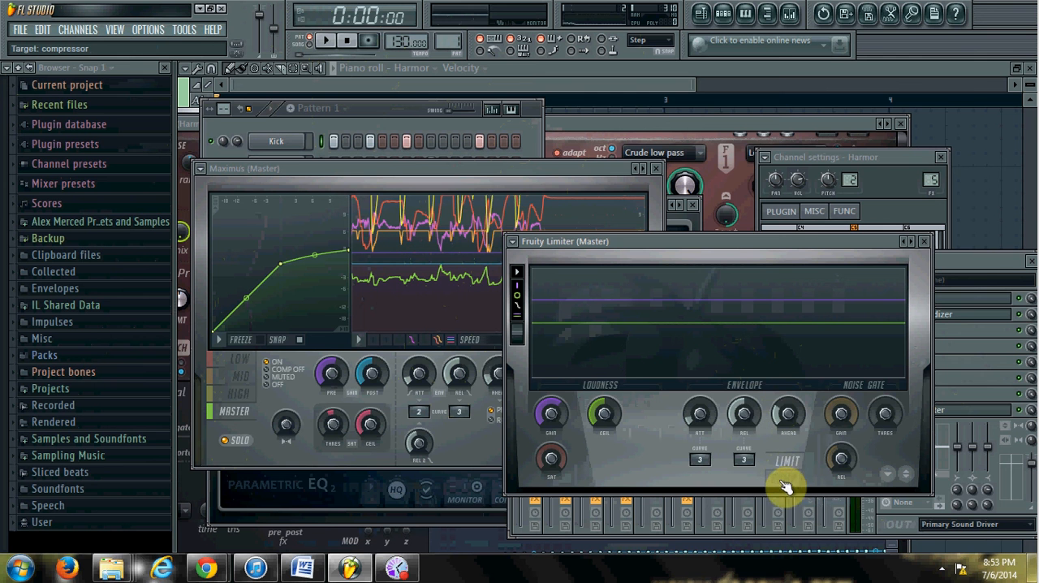
mouse_move(803, 461)
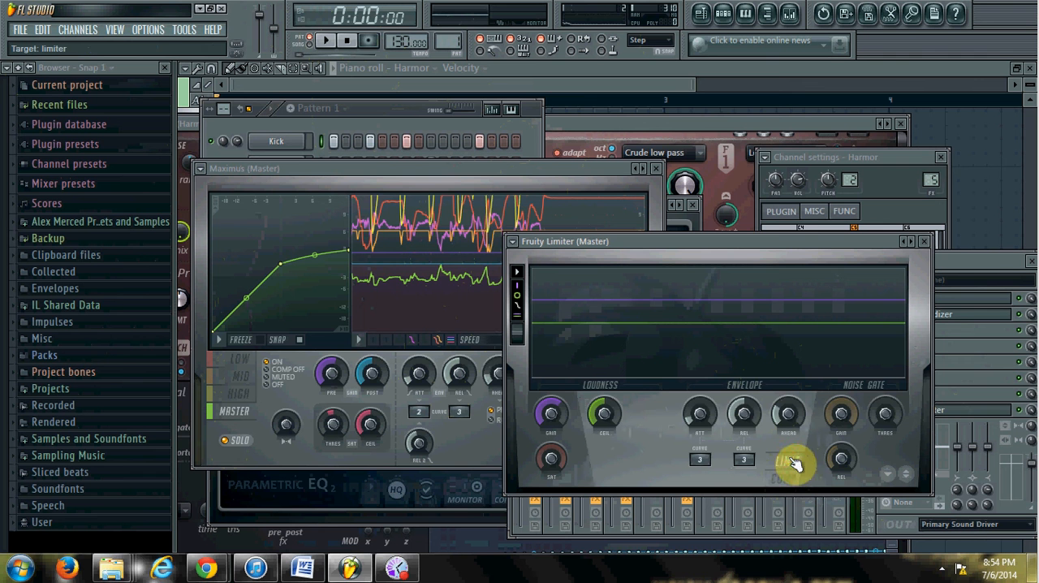
- Show Fruity Limiter's COMP view with threshold, ratio and knee controls
click(785, 477)
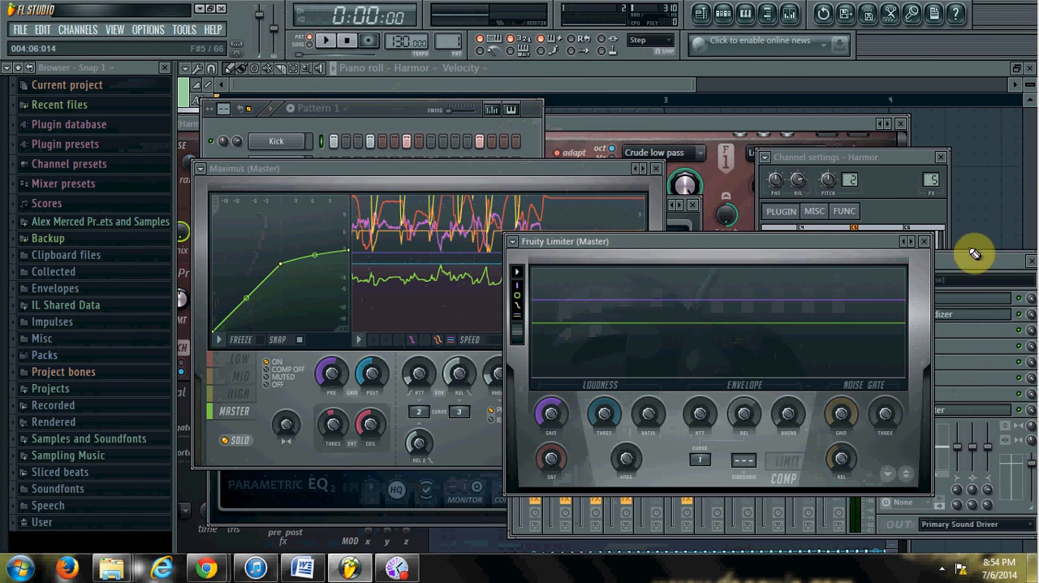
mouse_move(985, 276)
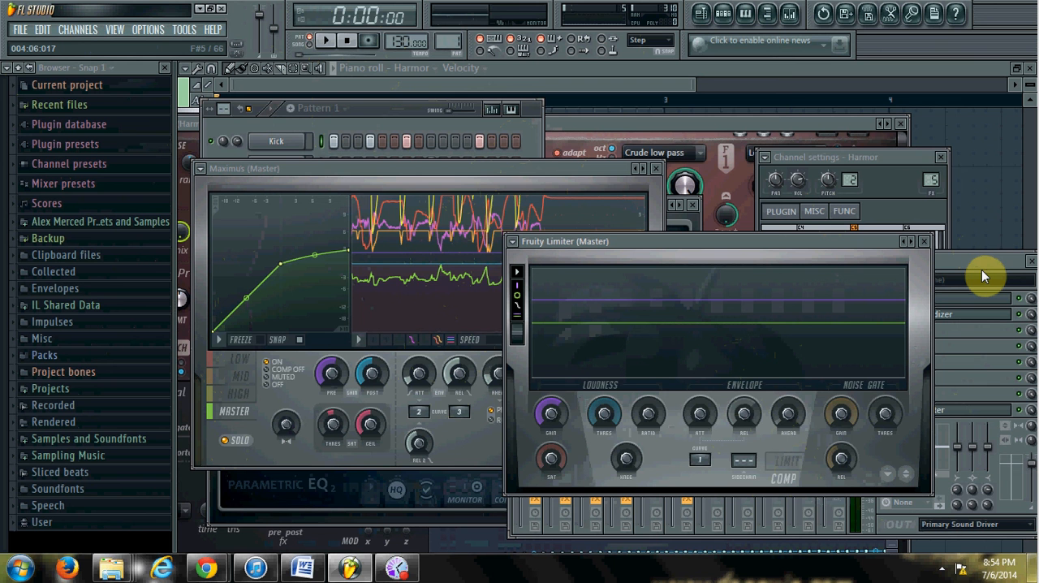